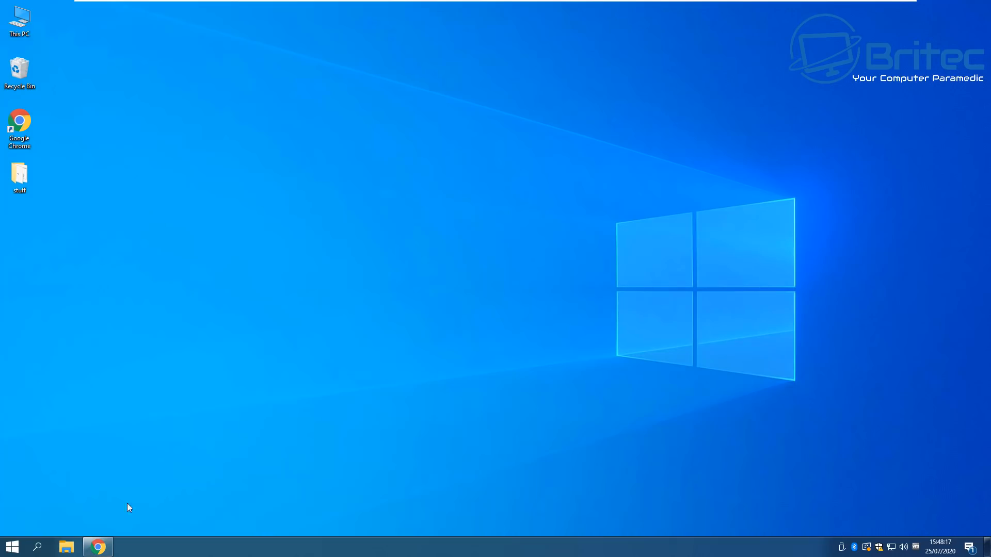
- Launch Chrome and land on the builtbybel/bloatbox GitHub repository page
left_click(97, 546)
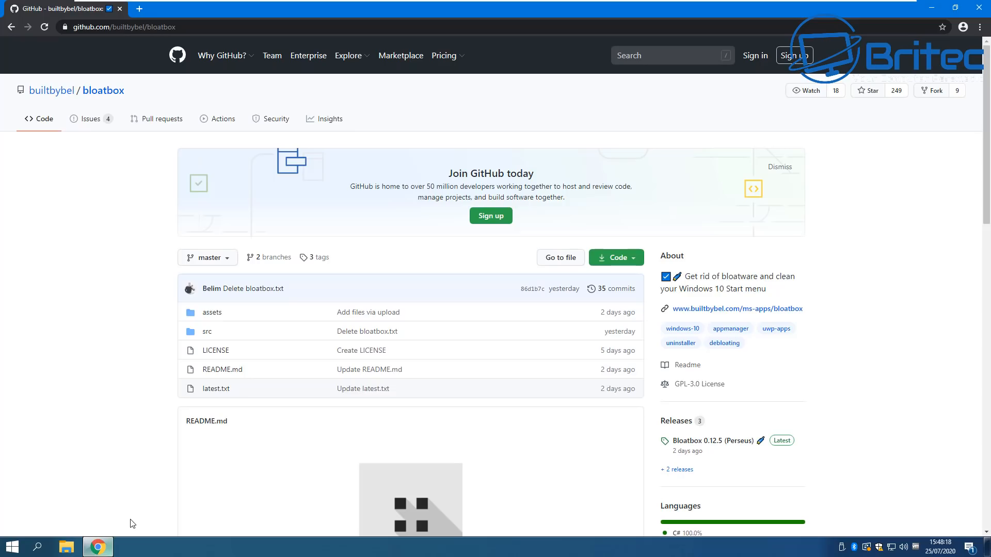
mouse_move(381, 296)
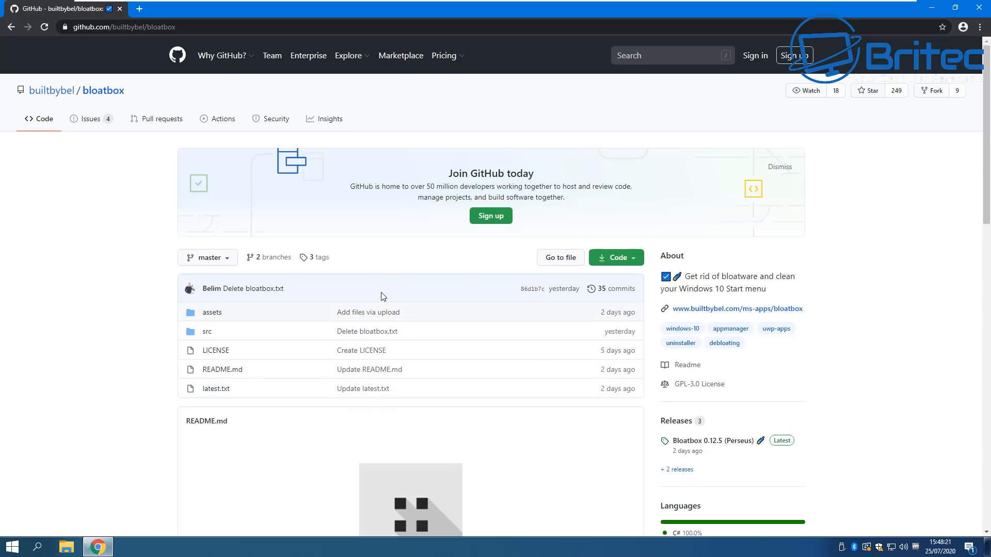
mouse_move(582, 393)
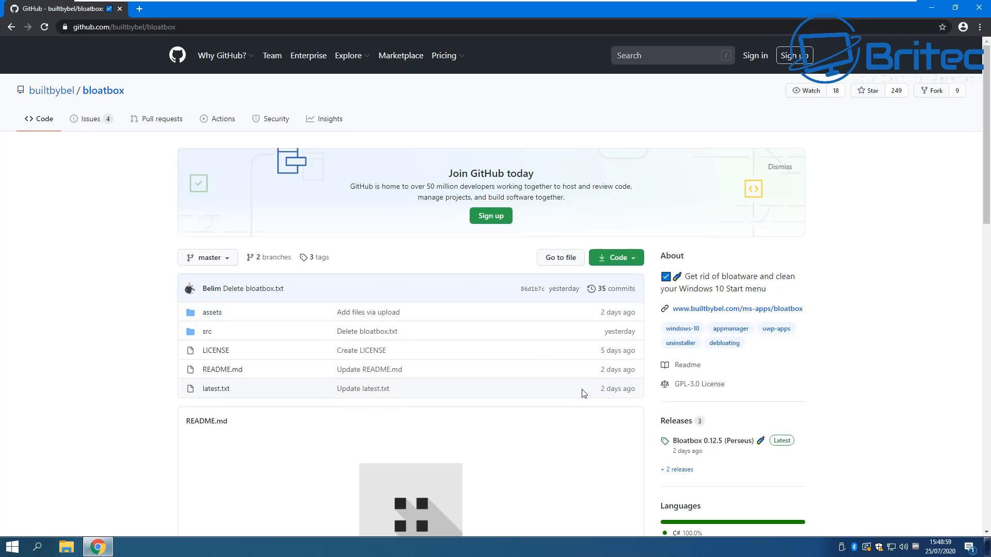
- Scroll the README down to its About, Download and Credits sections
scroll("down", 3)
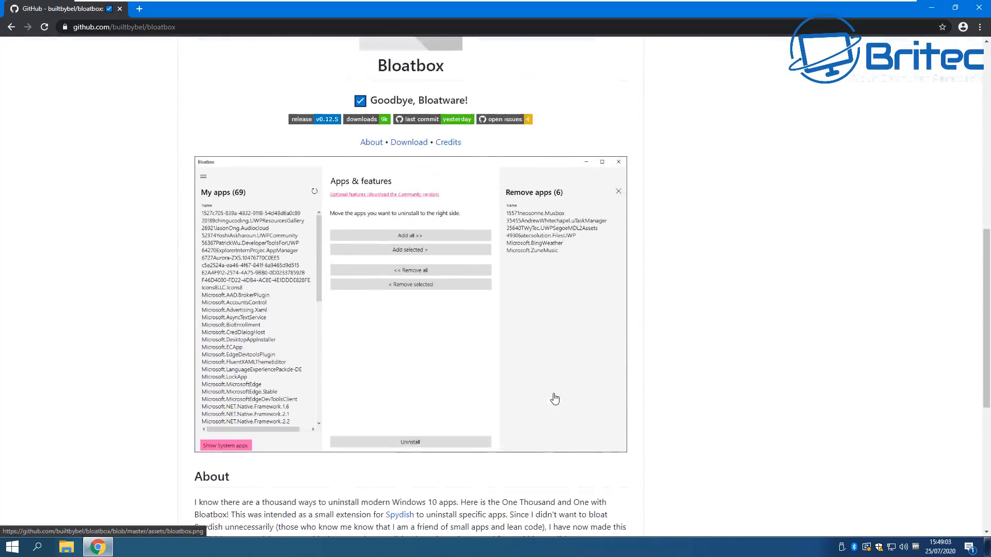
scroll("down", 3)
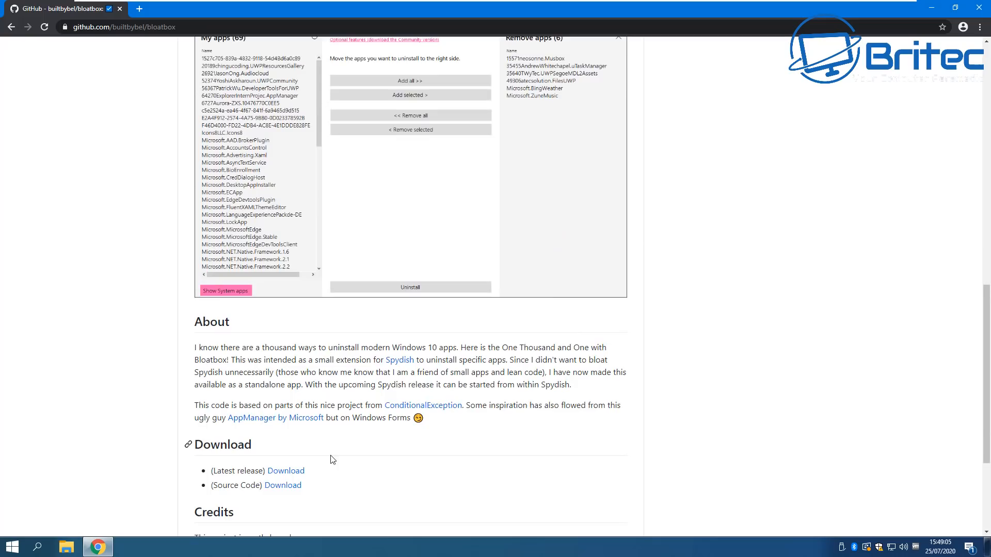
scroll("down", 3)
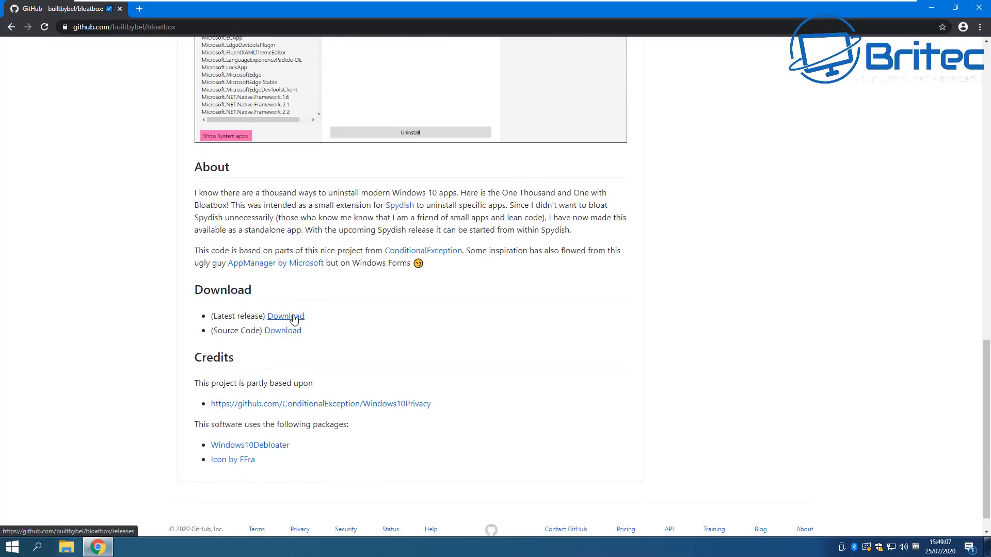
- Download bloatbox.zip from the latest release, keep it despite the warning, and minimise Chrome
left_click(285, 316)
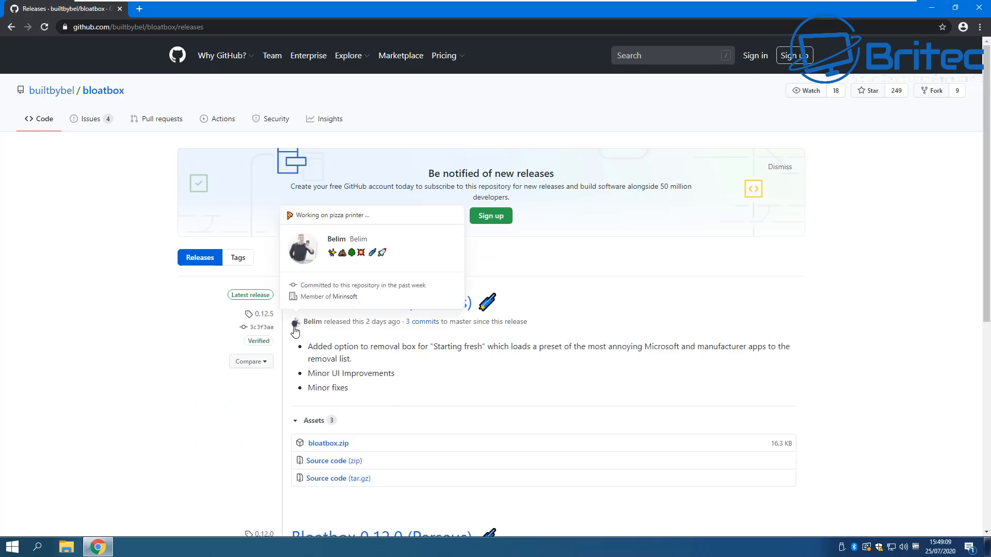
mouse_move(328, 447)
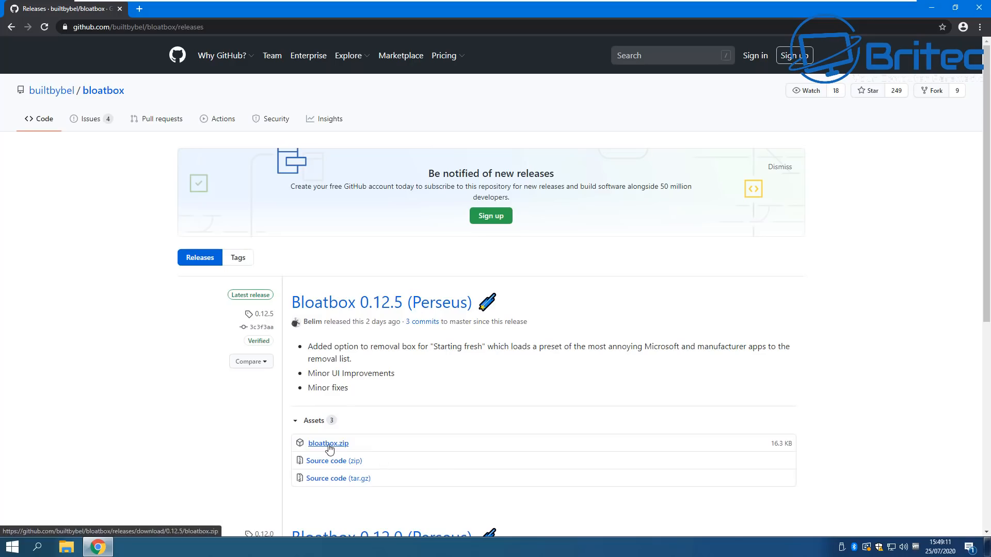
left_click(327, 442)
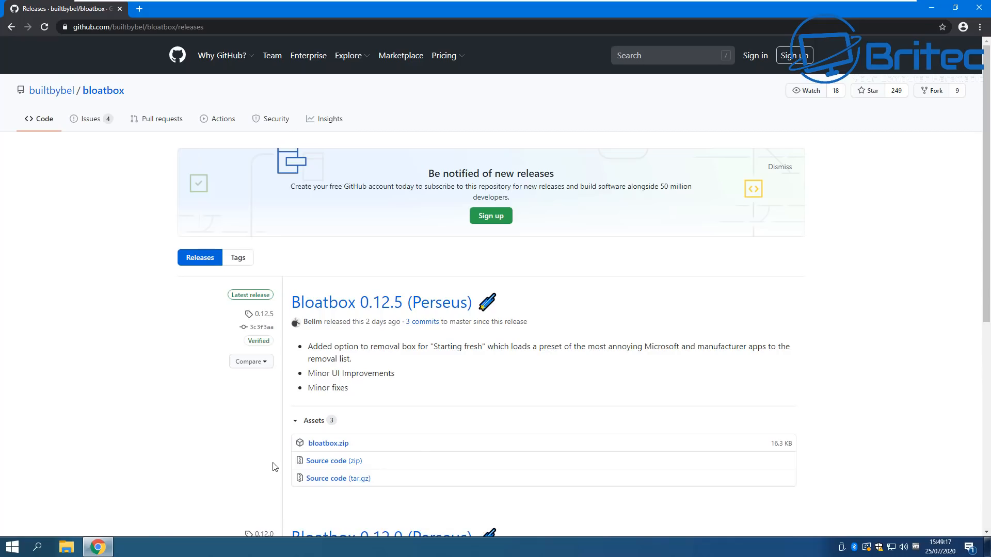
mouse_move(327, 443)
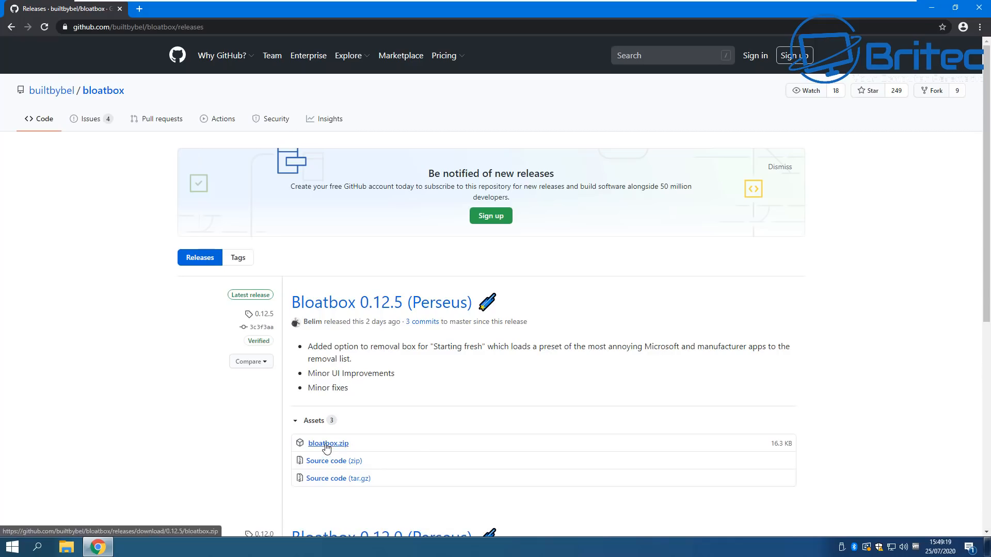
left_click(327, 443)
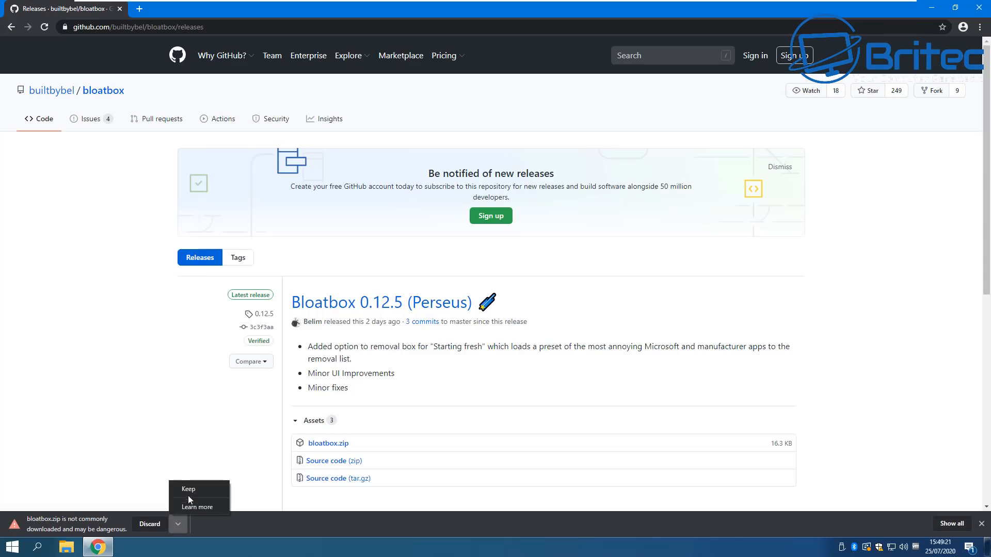
left_click(188, 488)
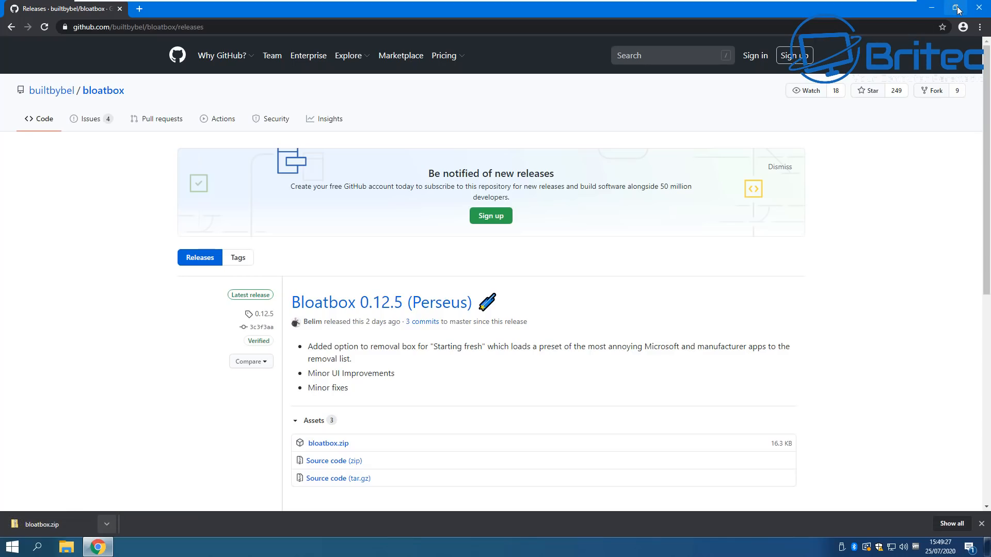
left_click(957, 7)
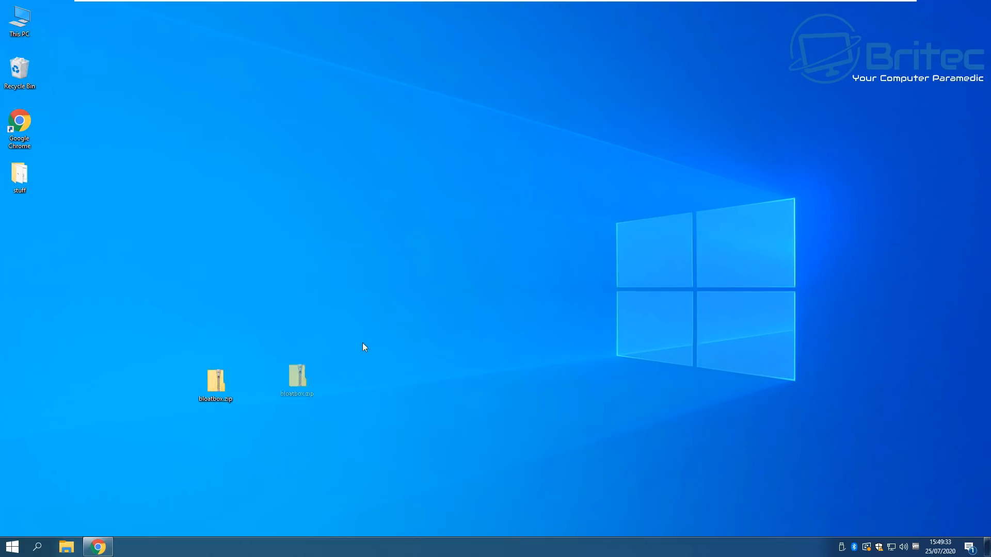
- Extract bloatbox.zip into a bloatbox folder on the desktop and check its contents
right_click(451, 226)
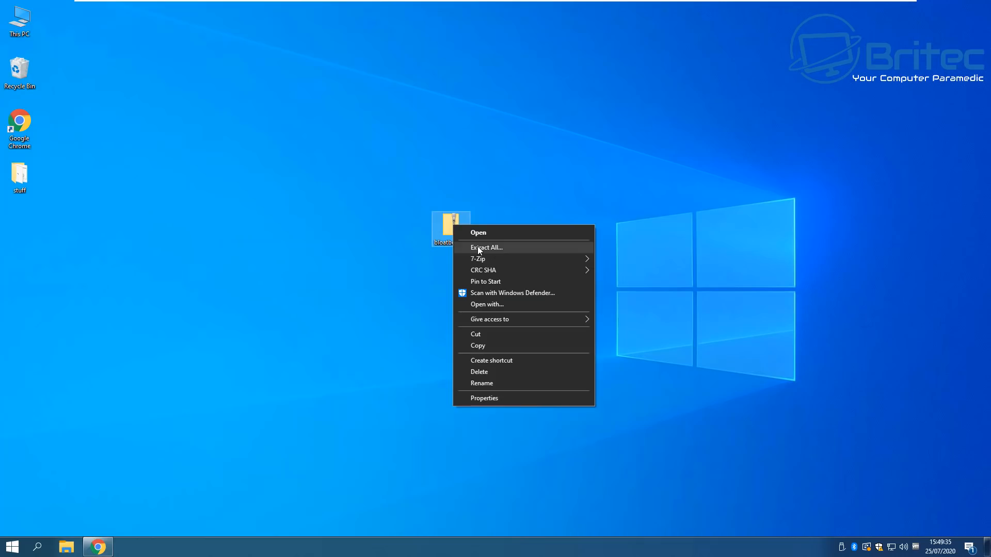
left_click(486, 246)
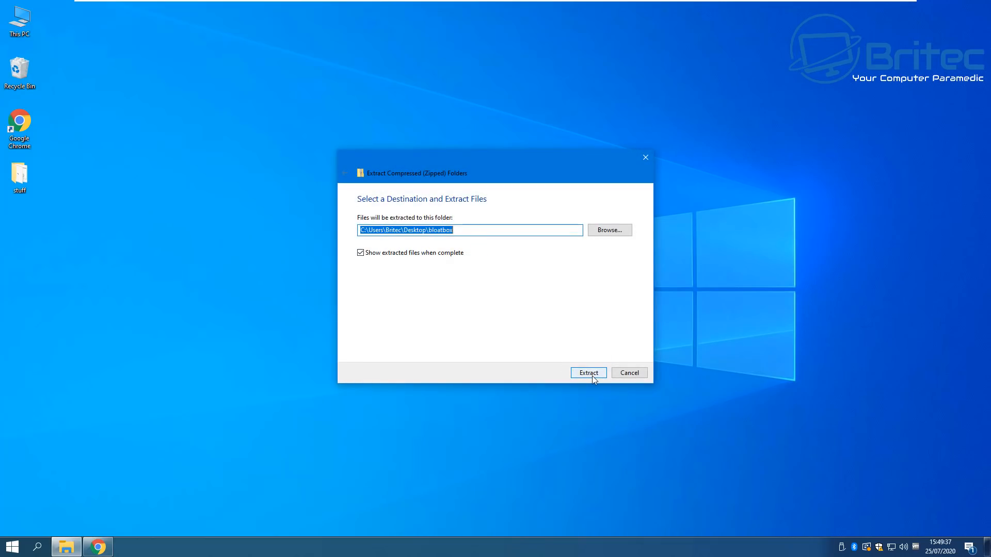
left_click(588, 373)
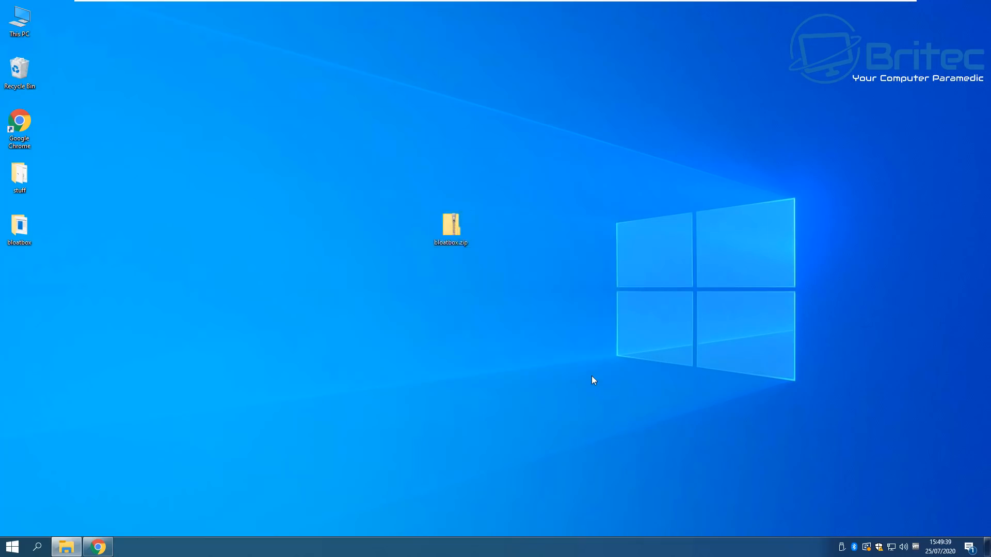
double_click(450, 224)
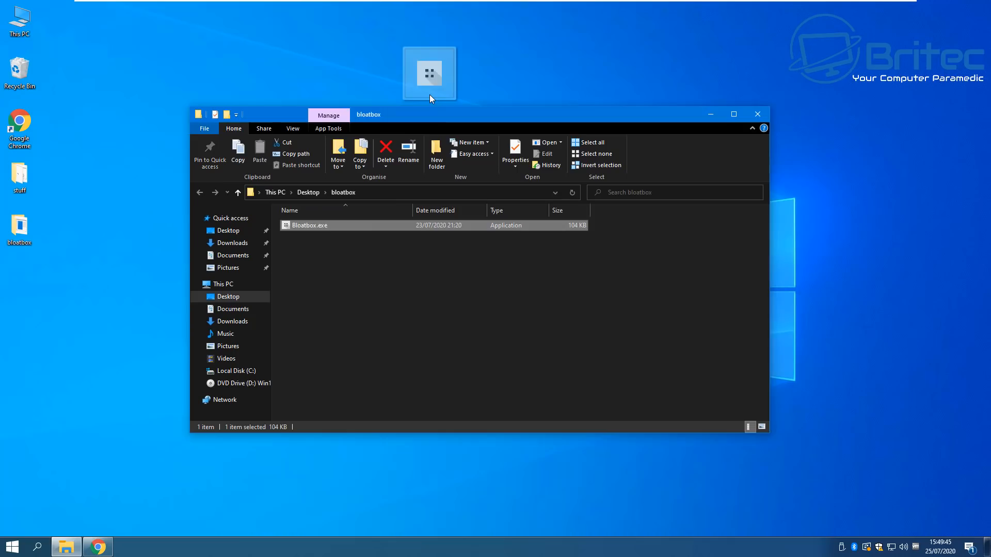
left_click(757, 115)
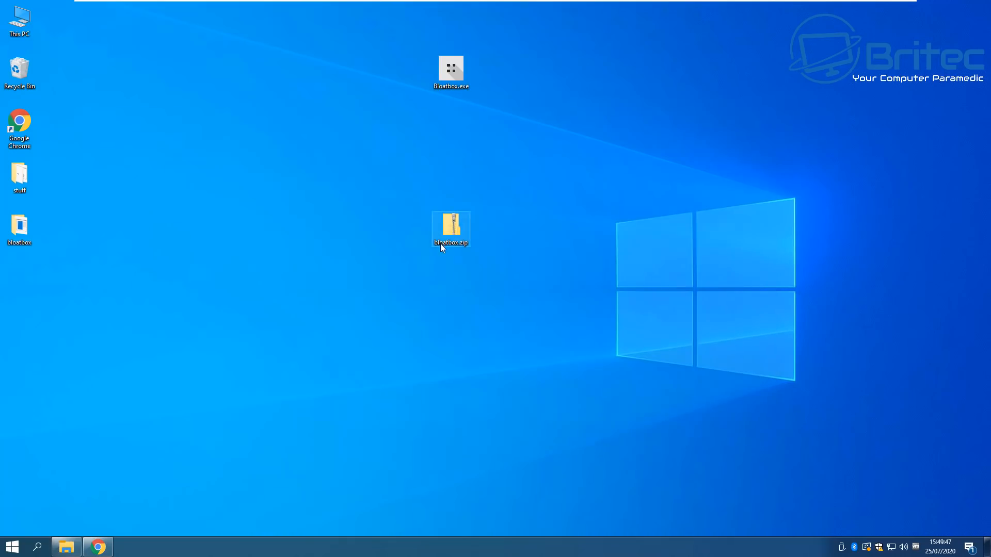
- Discard the leftover zip and run Bloatbox.exe as administrator
left_click_drag(451, 229, 21, 221)
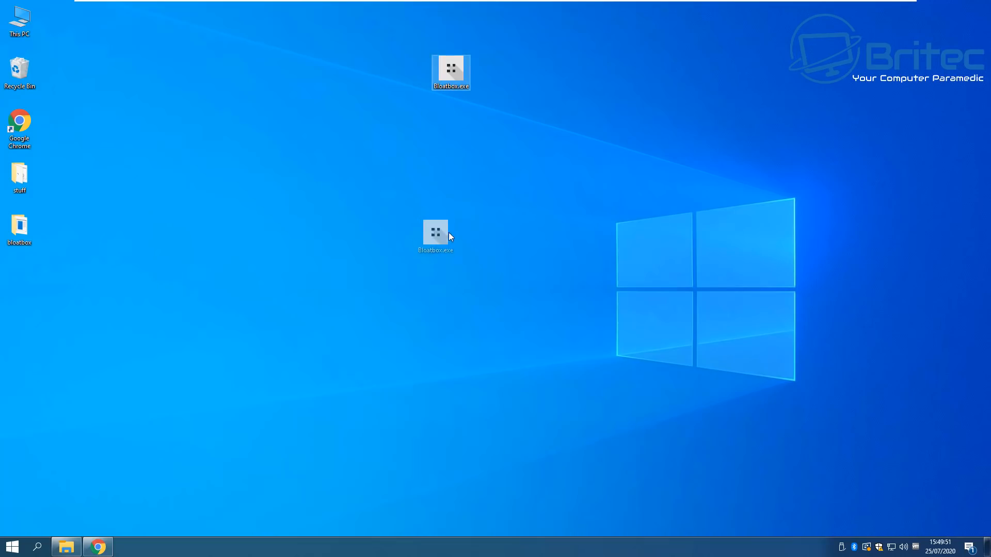
right_click(451, 229)
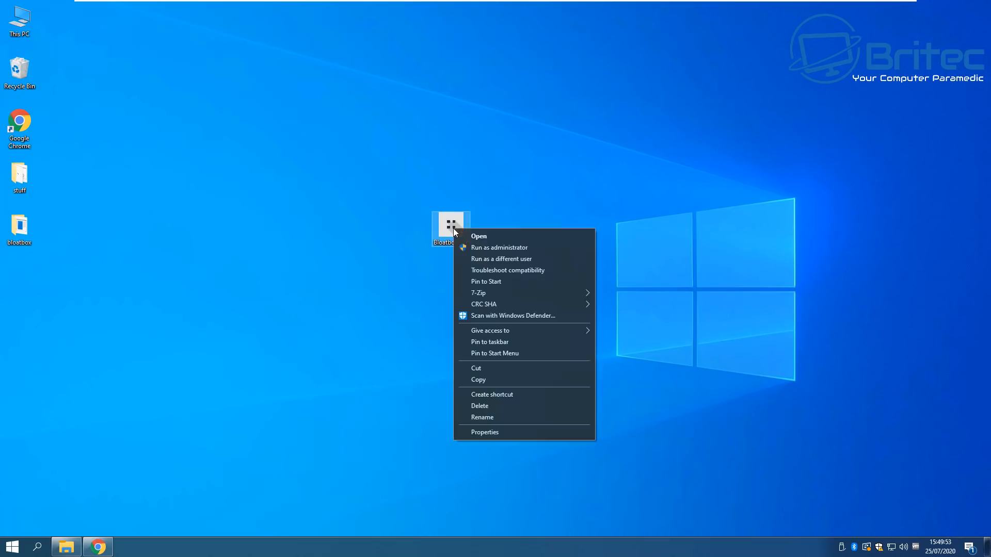
left_click(480, 256)
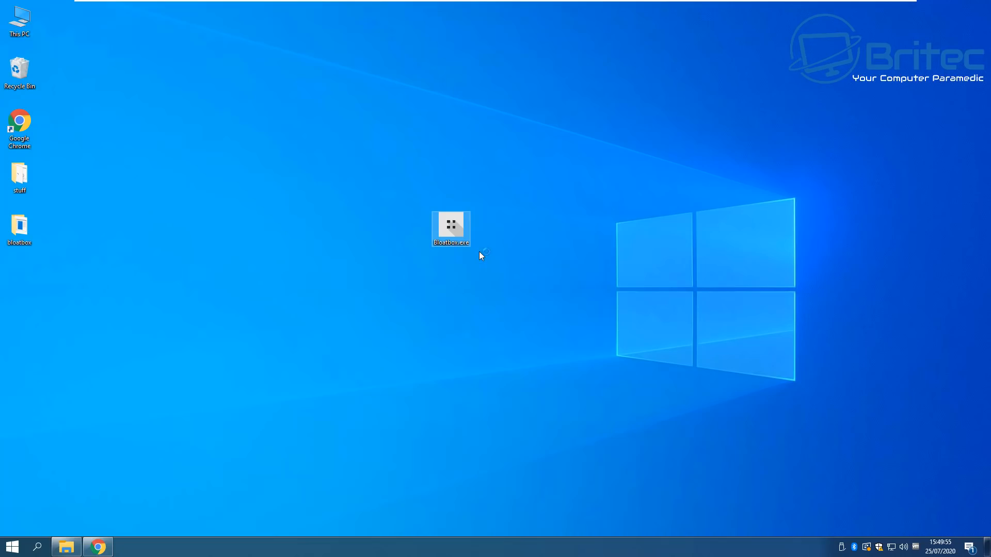
mouse_move(461, 276)
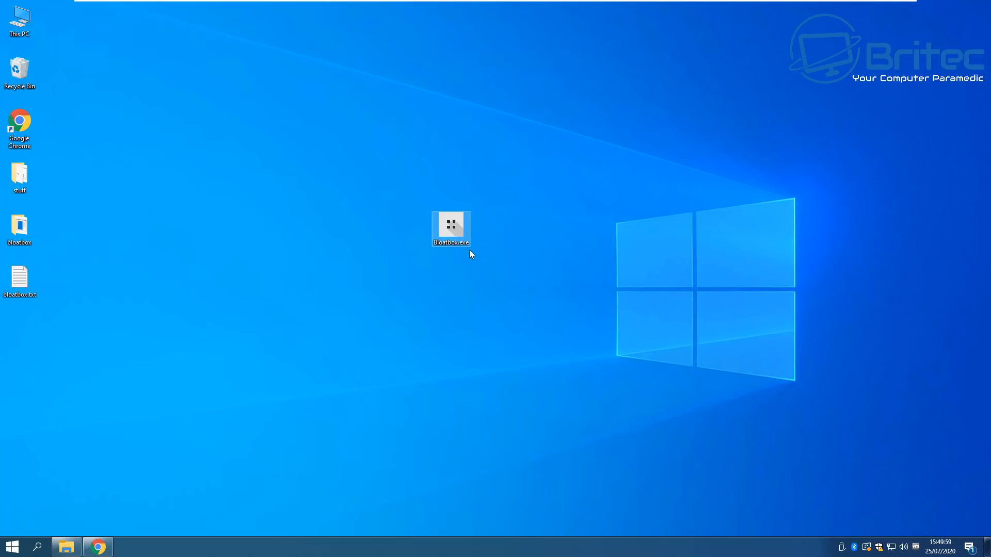
double_click(451, 224)
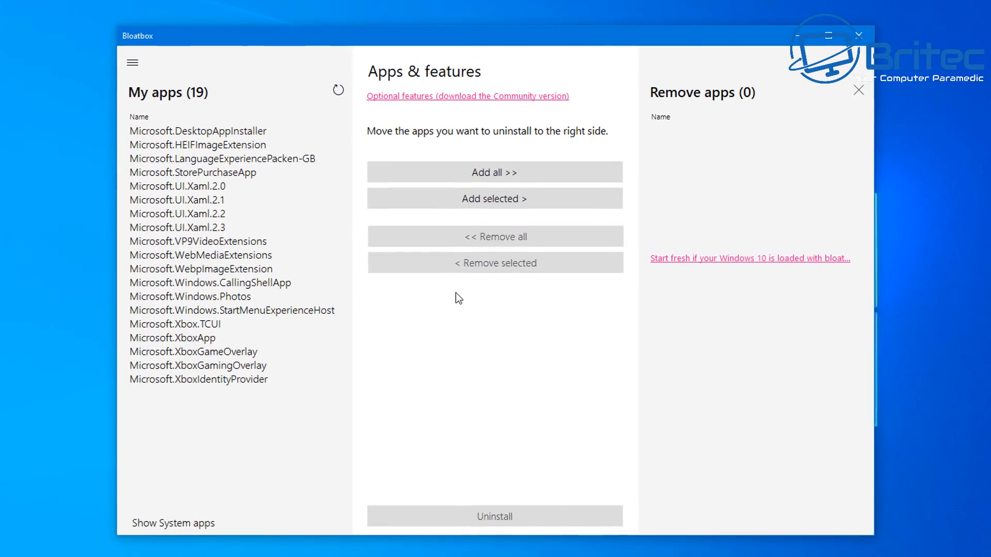
mouse_move(219, 160)
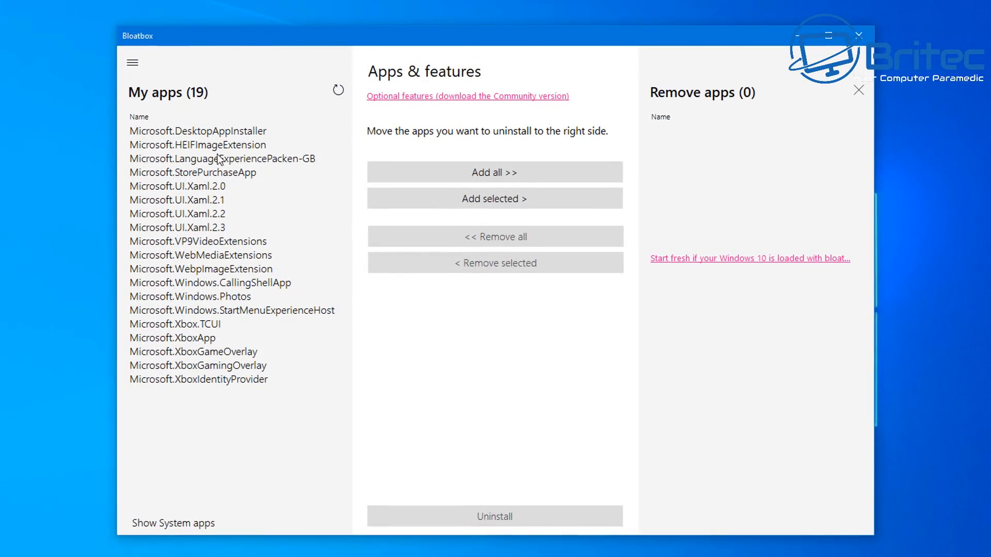
mouse_move(239, 426)
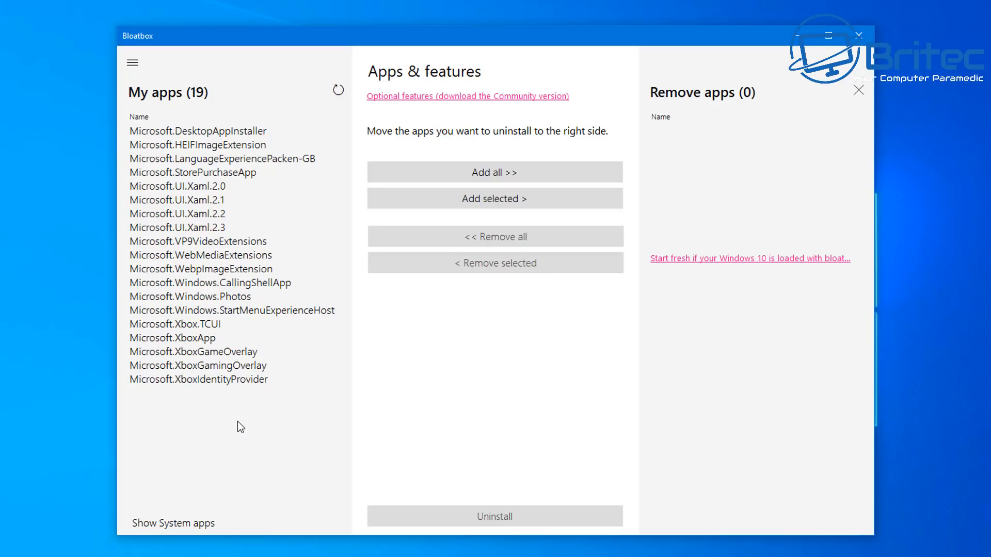
mouse_move(192, 402)
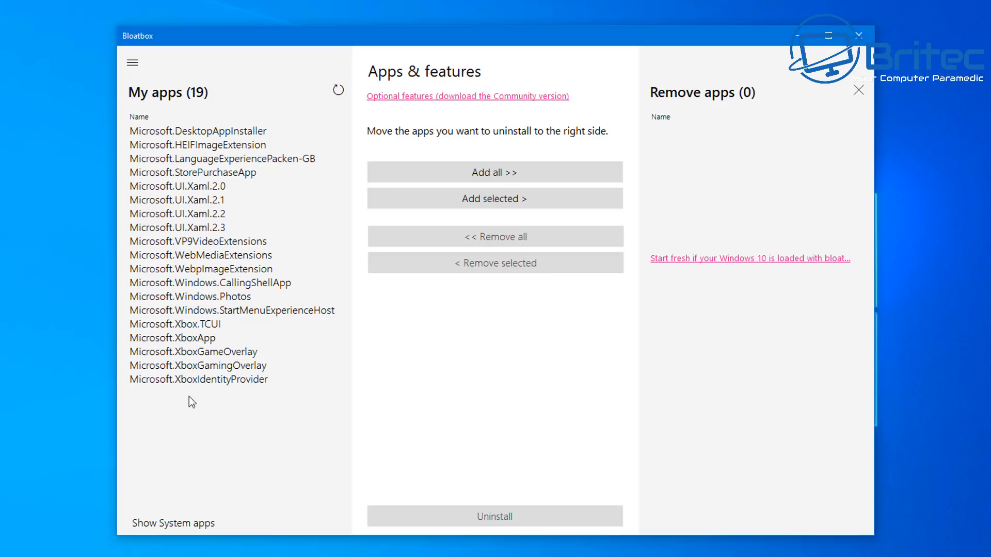
mouse_move(190, 416)
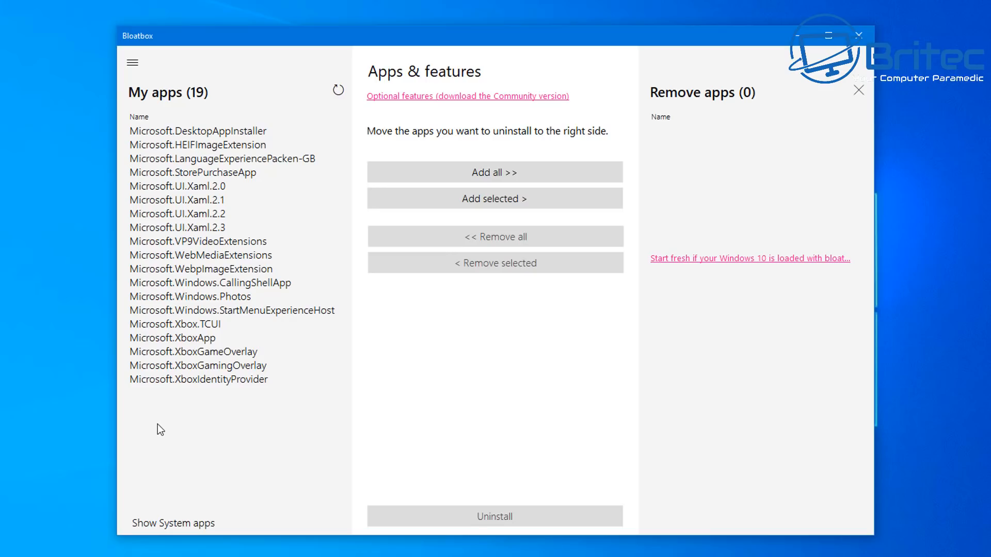
mouse_move(488, 172)
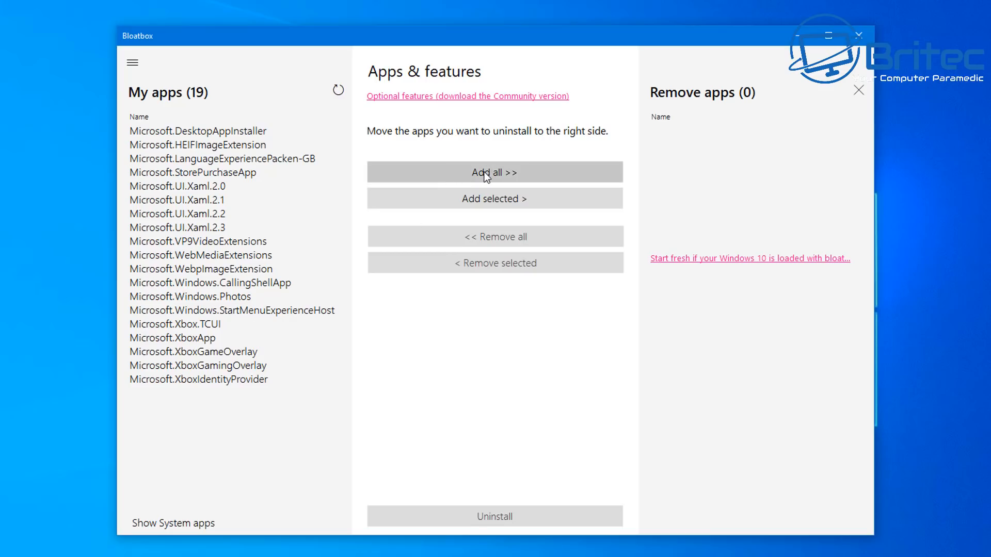
- Queue Microsoft.Windows.Photos, then all installed apps, for uninstalling
left_click(193, 297)
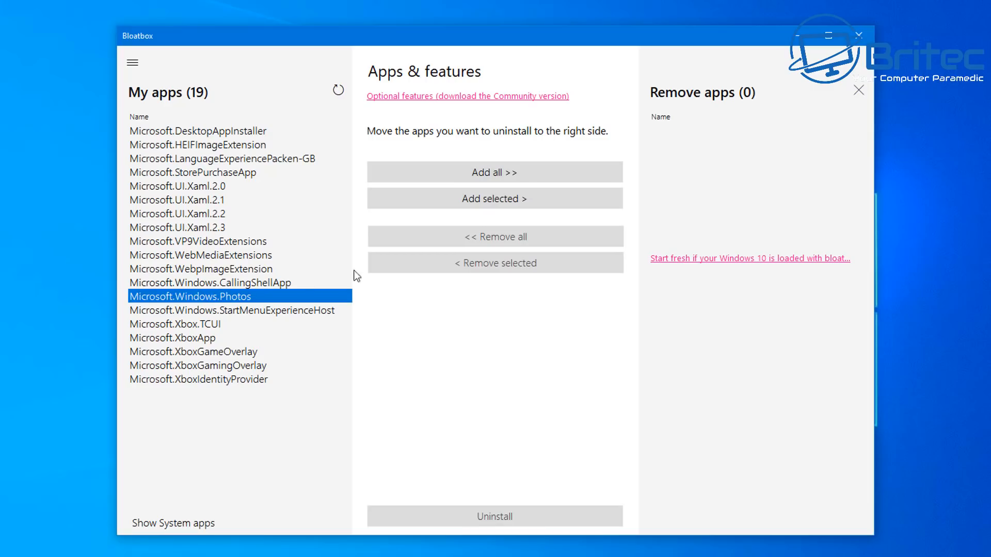
mouse_move(209, 277)
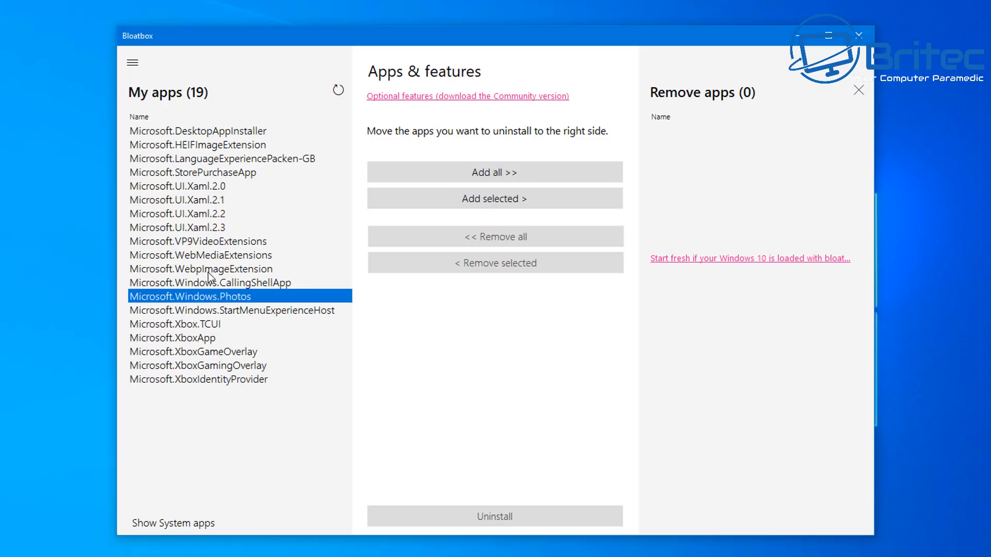
mouse_move(495, 199)
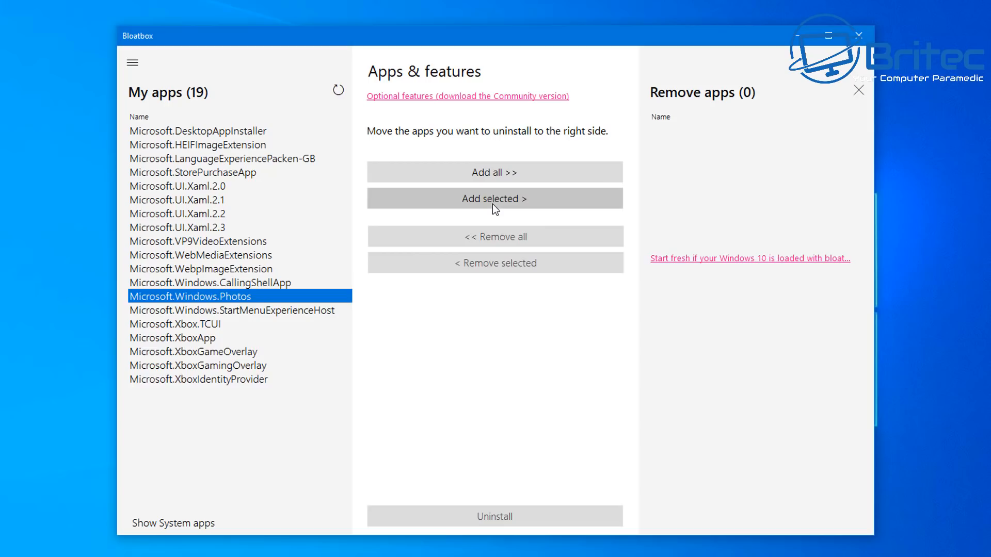
left_click(494, 198)
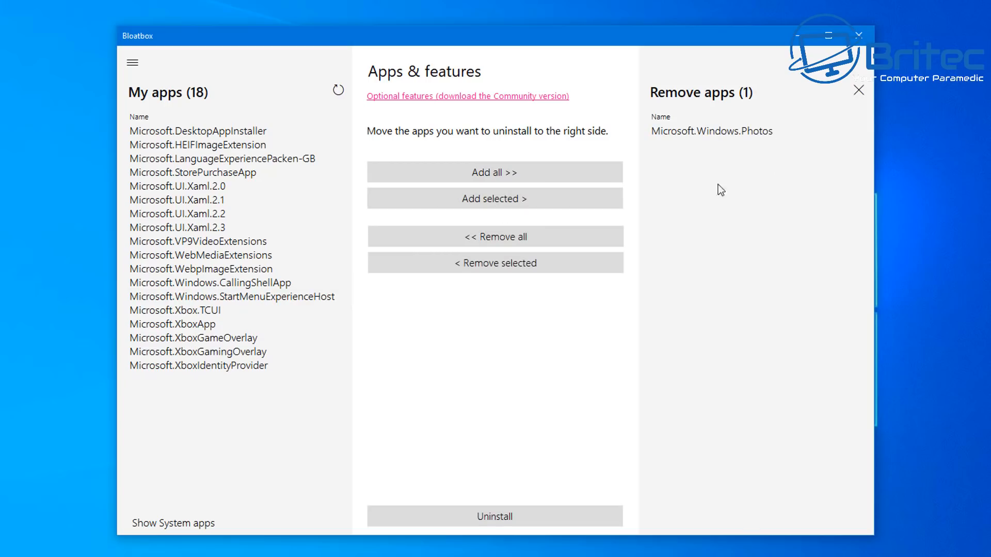
mouse_move(509, 176)
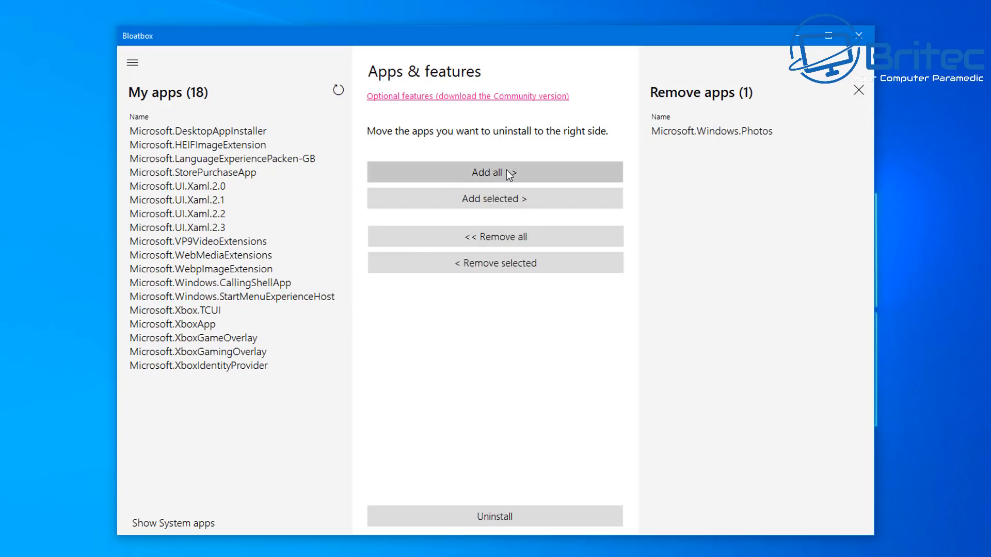
left_click(494, 172)
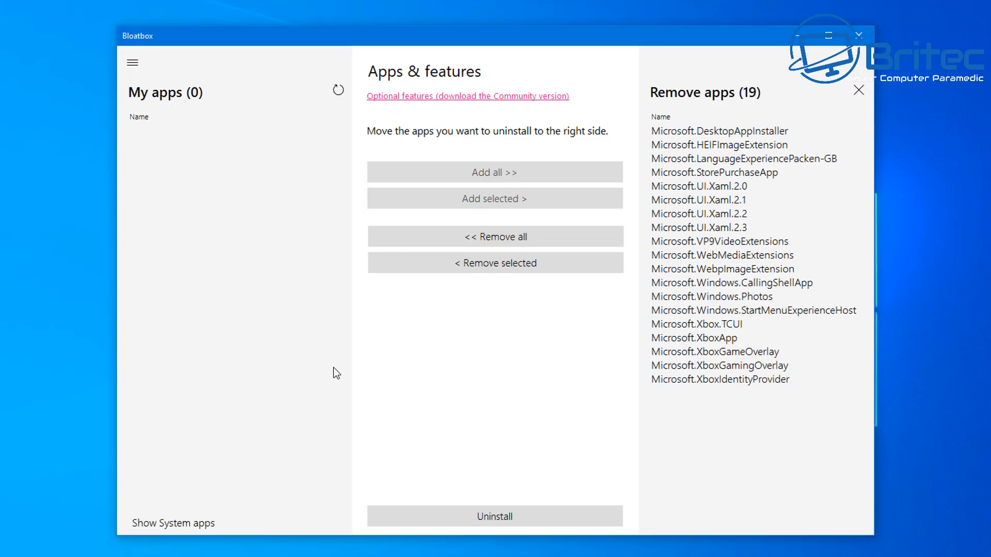
mouse_move(729, 180)
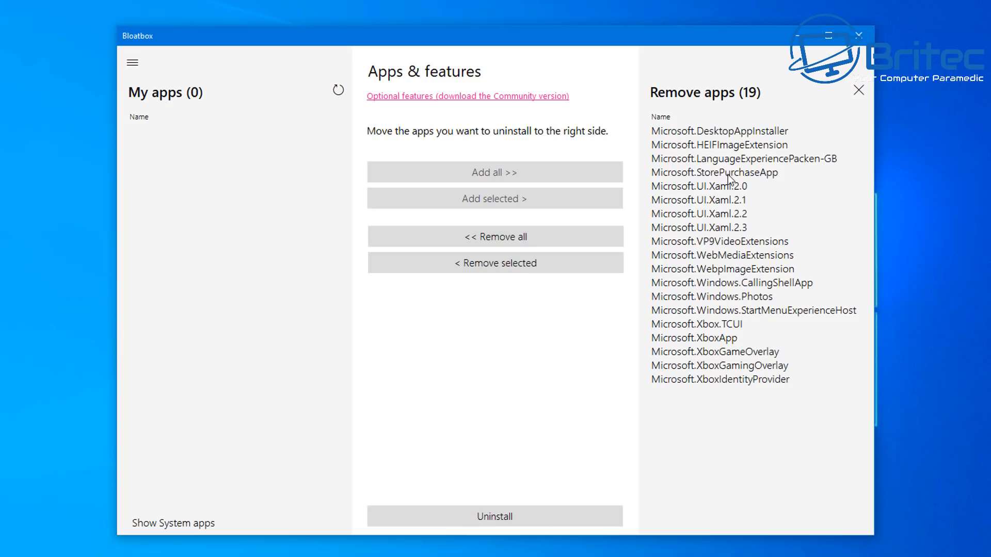
- Send StorePurchaseApp back to the installed list and queue it for removal again
left_click(713, 173)
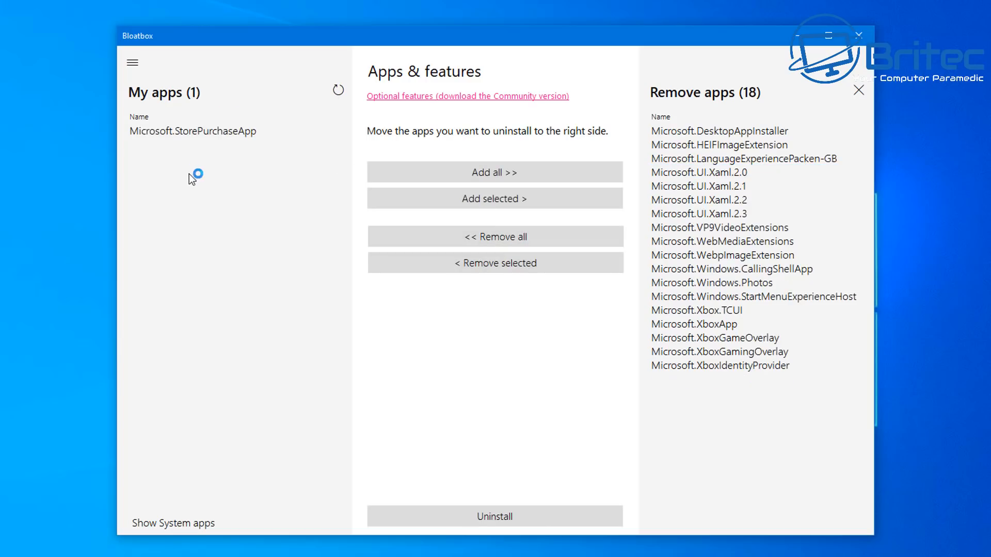
left_click(193, 131)
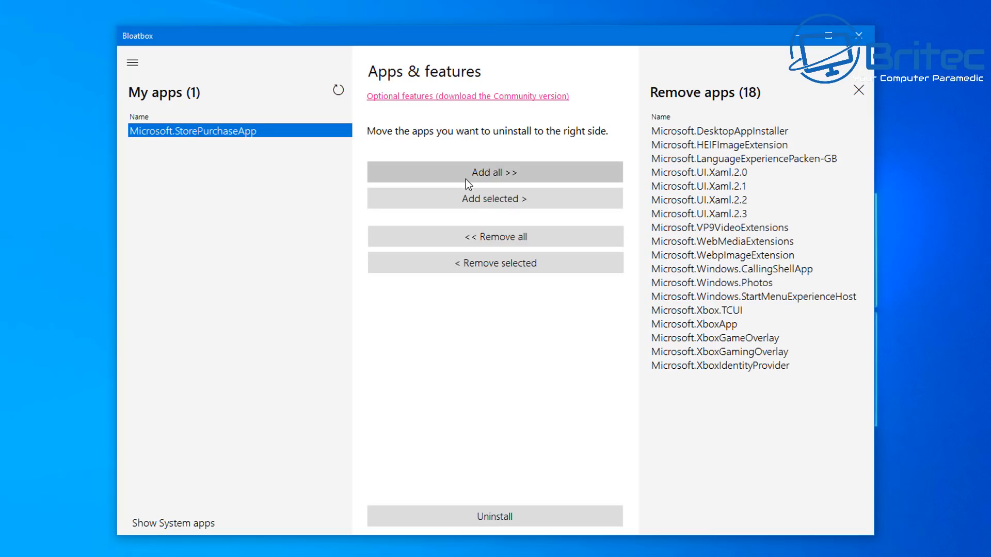
left_click(495, 173)
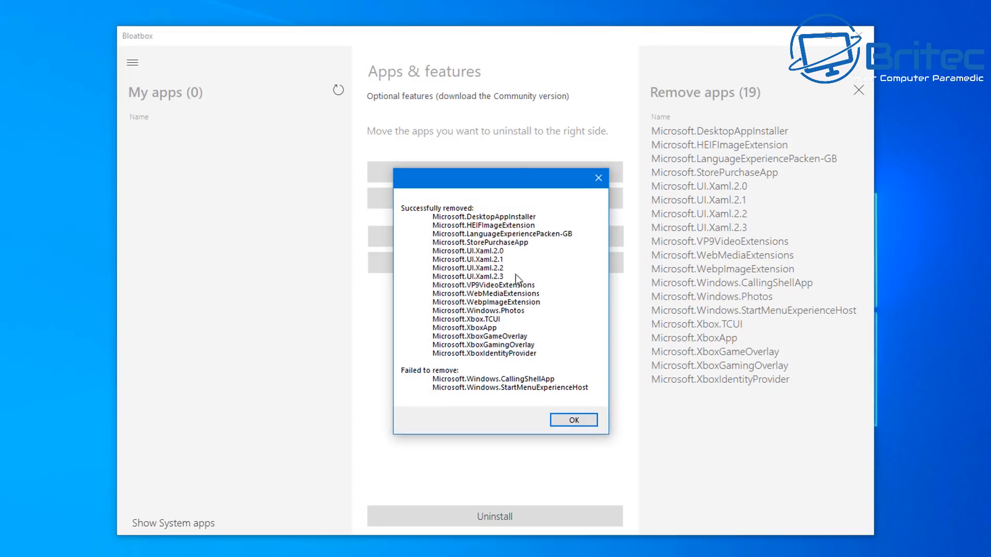
mouse_move(405, 397)
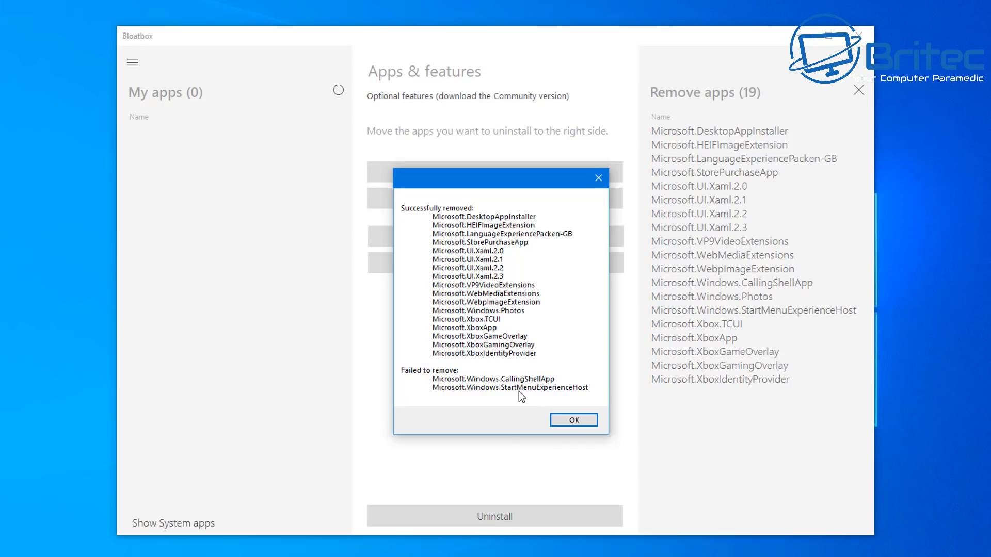
- Dismiss the removal report, leaving three apps still installed and none queued
left_click(572, 420)
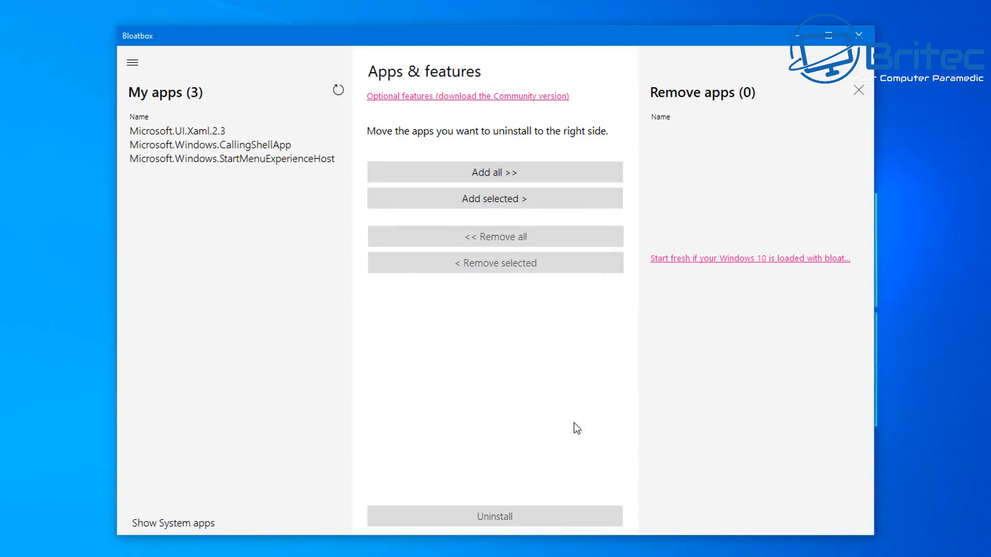
mouse_move(716, 271)
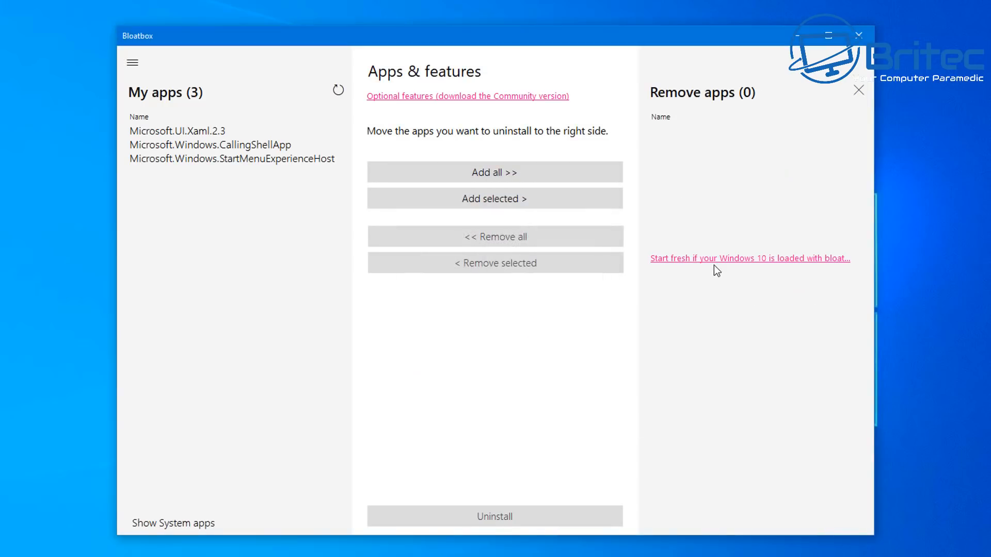
mouse_move(736, 266)
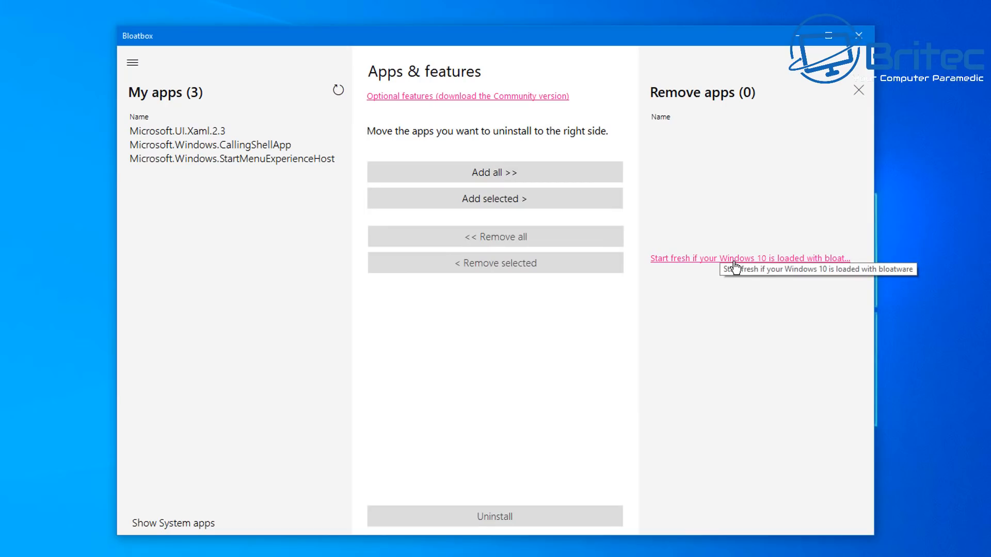
mouse_move(505, 381)
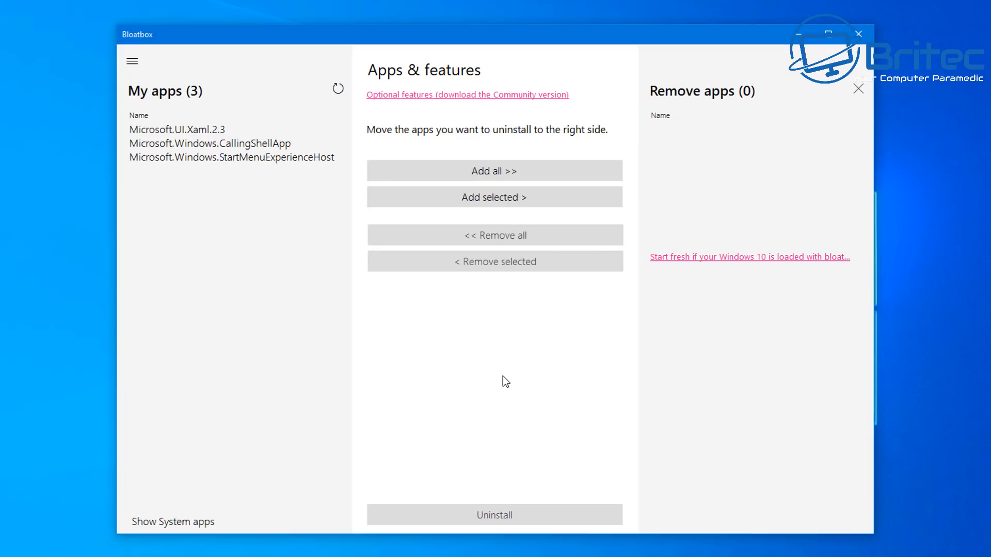
mouse_move(491, 113)
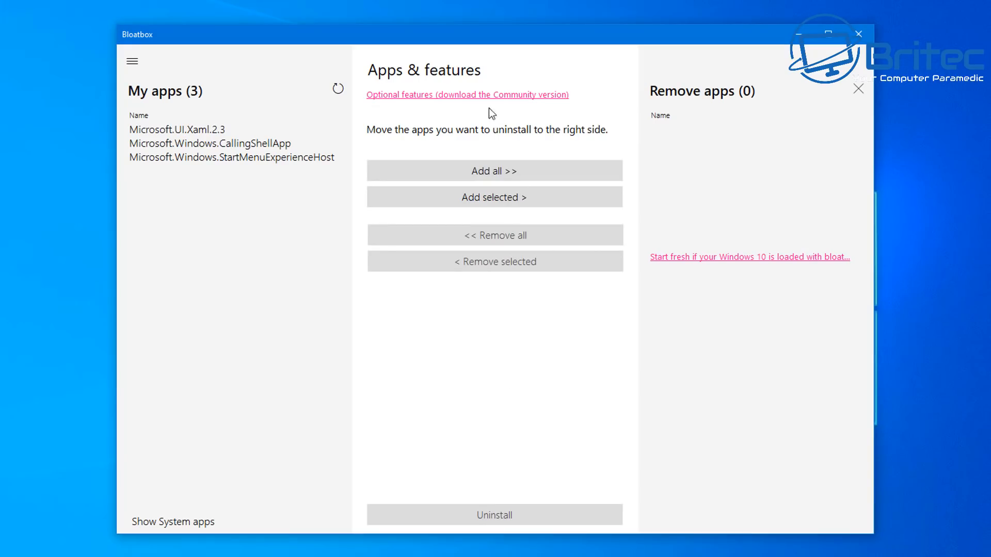
mouse_move(453, 102)
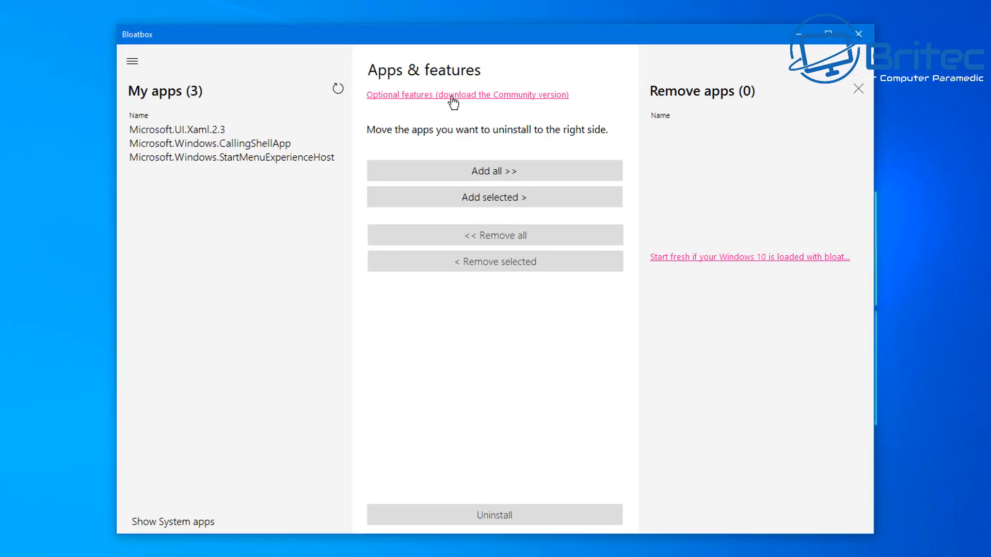
- Request the Windows10Debloater community script and confirm downloading and running it
left_click(467, 95)
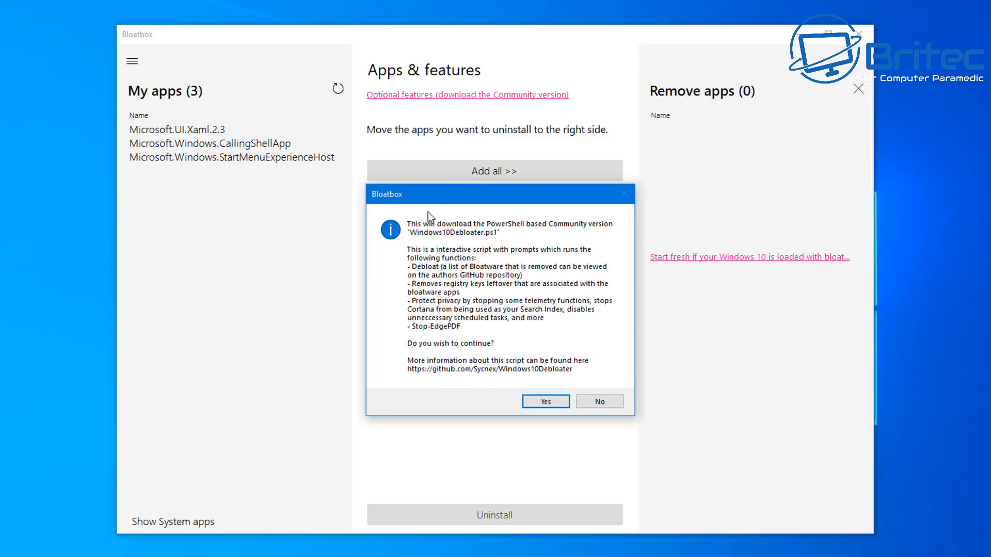
mouse_move(533, 230)
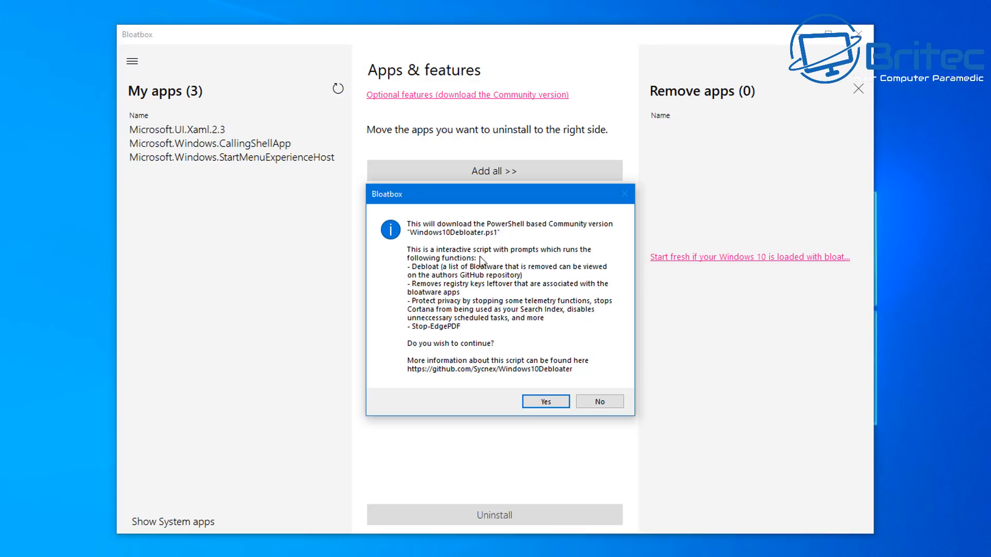
mouse_move(586, 257)
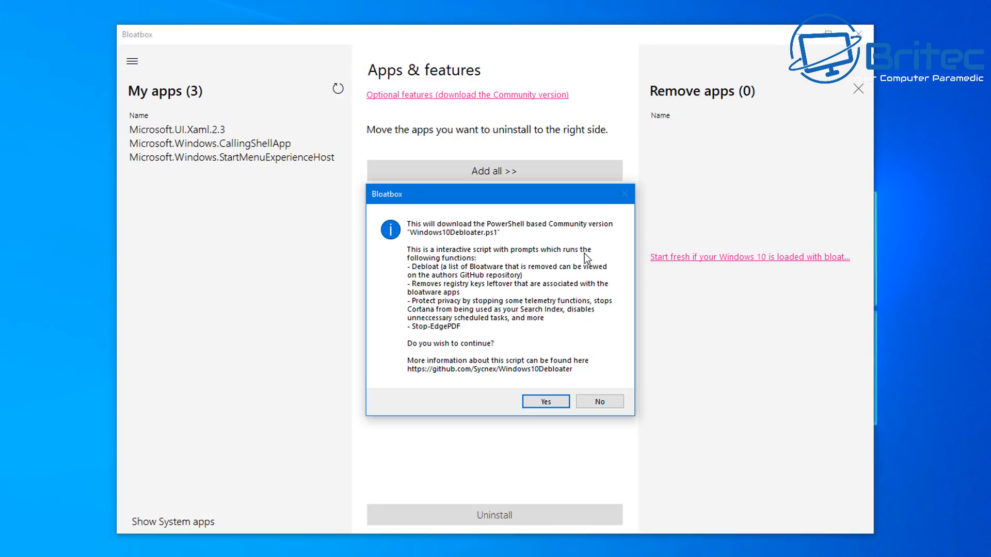
mouse_move(431, 281)
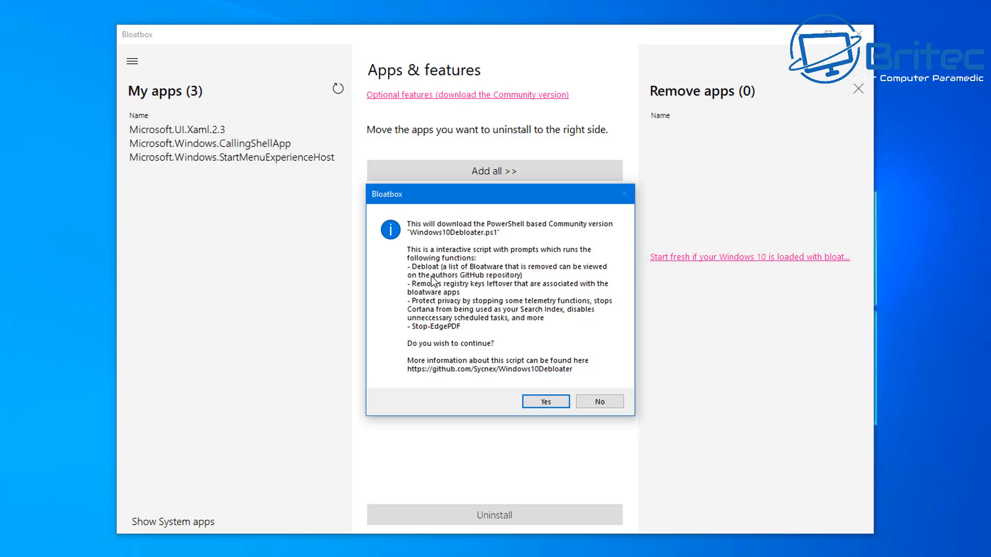
mouse_move(576, 278)
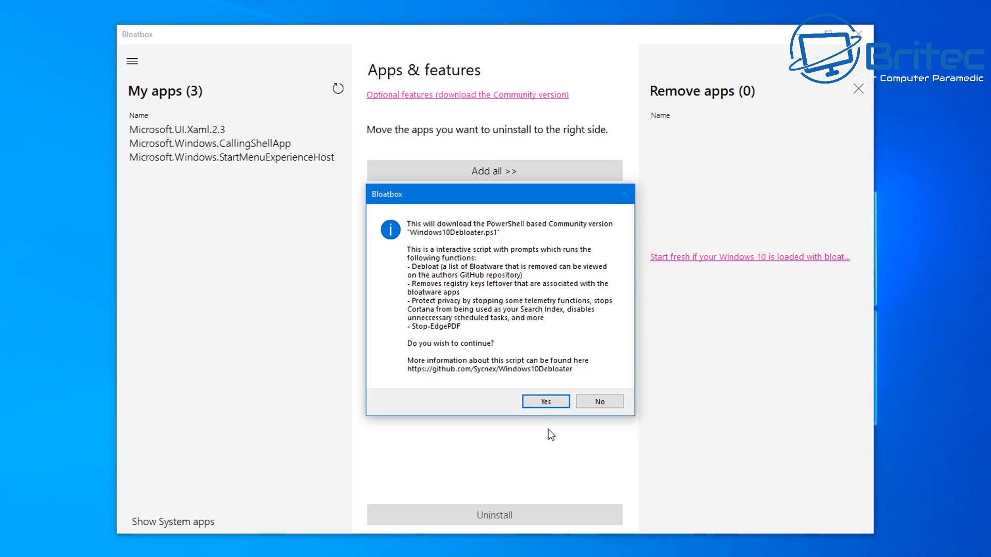
left_click(544, 401)
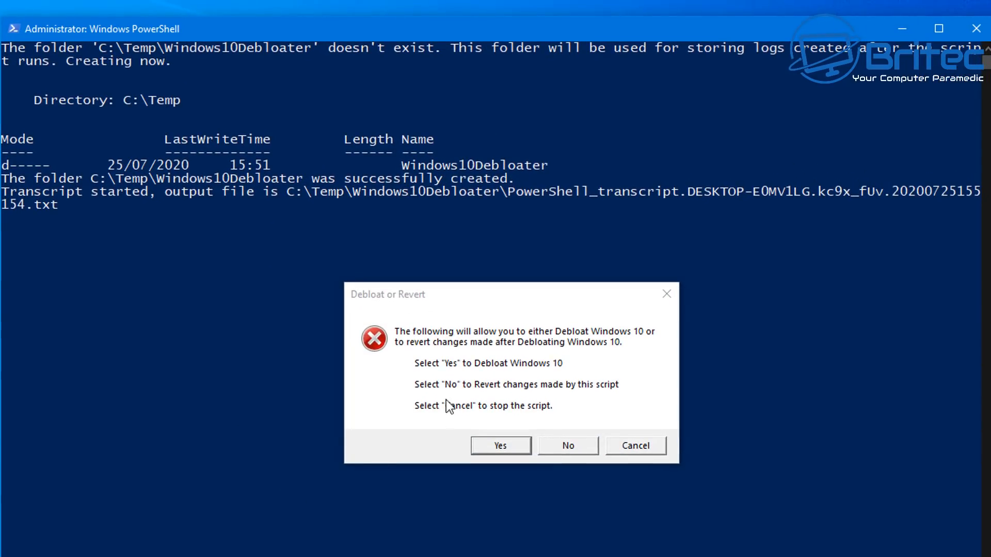
mouse_move(592, 344)
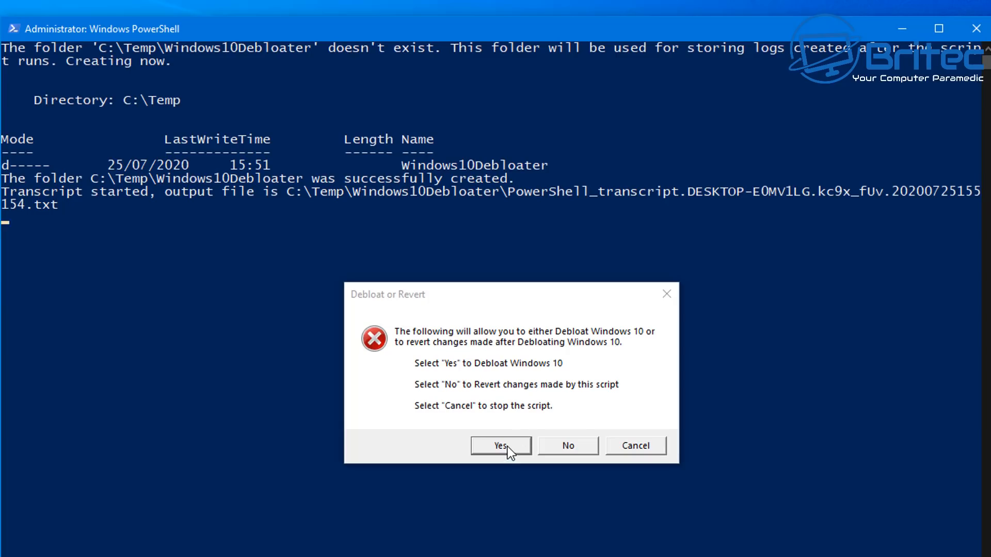
- Choose Debloat mode and have the script remove everything preinstalled
left_click(499, 445)
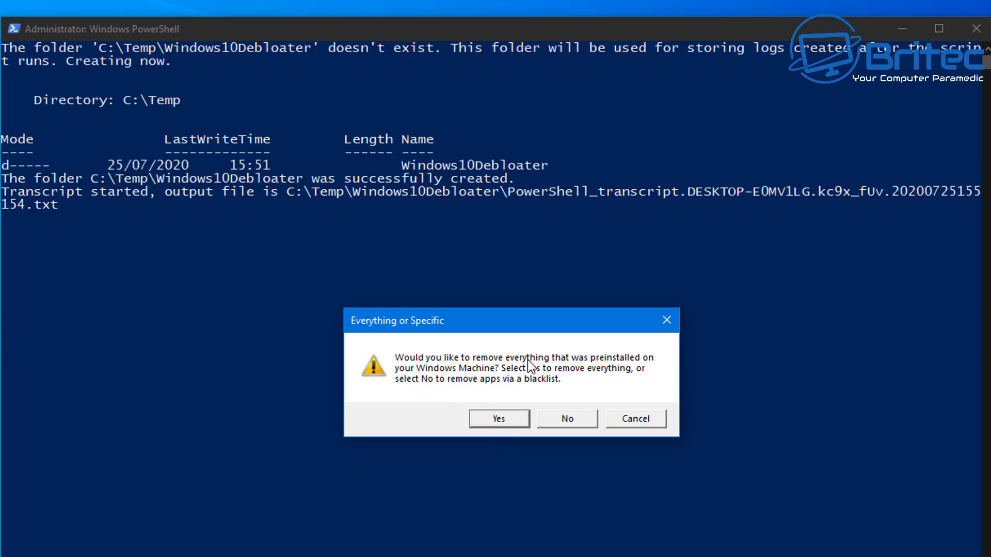
mouse_move(651, 372)
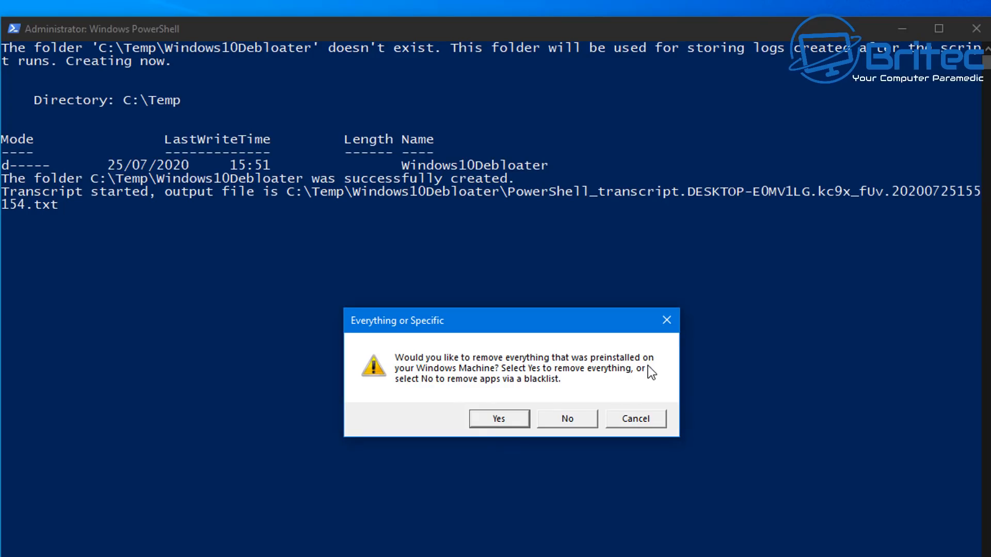
left_click(499, 418)
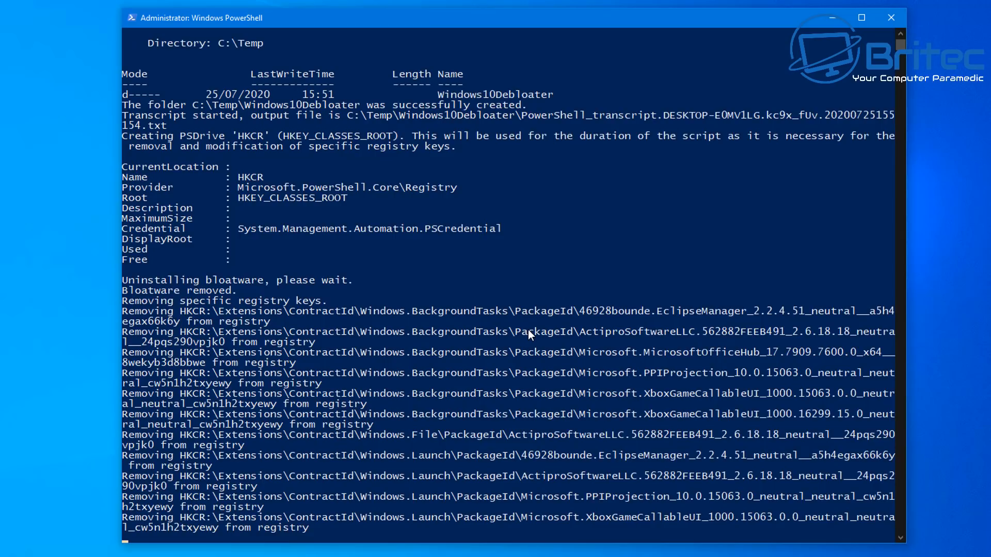
- Scroll through the PowerShell output while bloatware and registry keys are removed
scroll("down", 3)
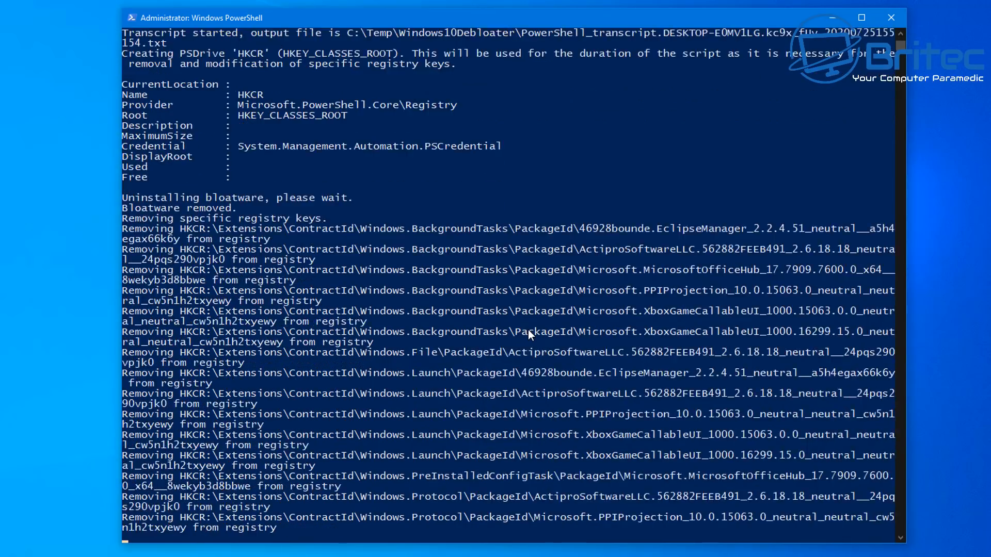
scroll("down", 3)
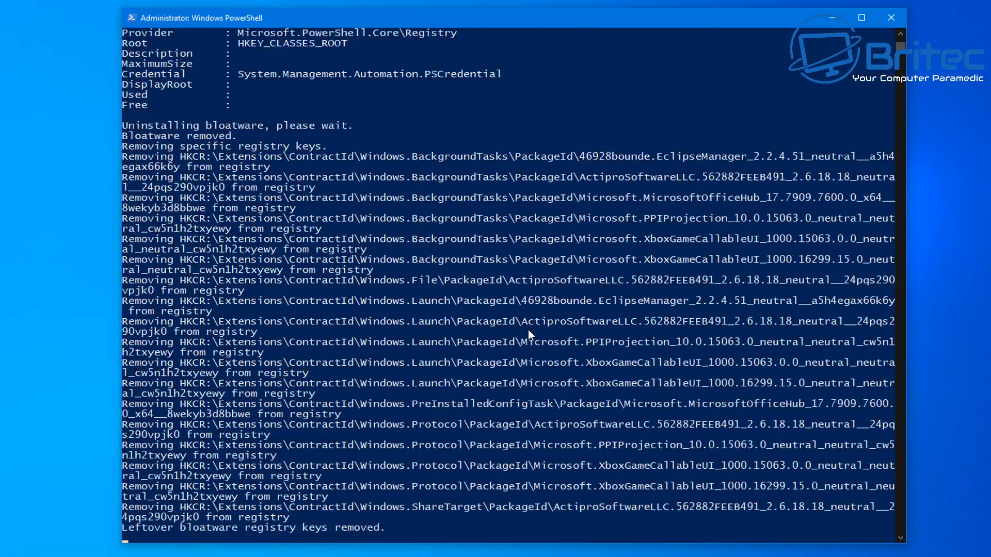
scroll("down", 3)
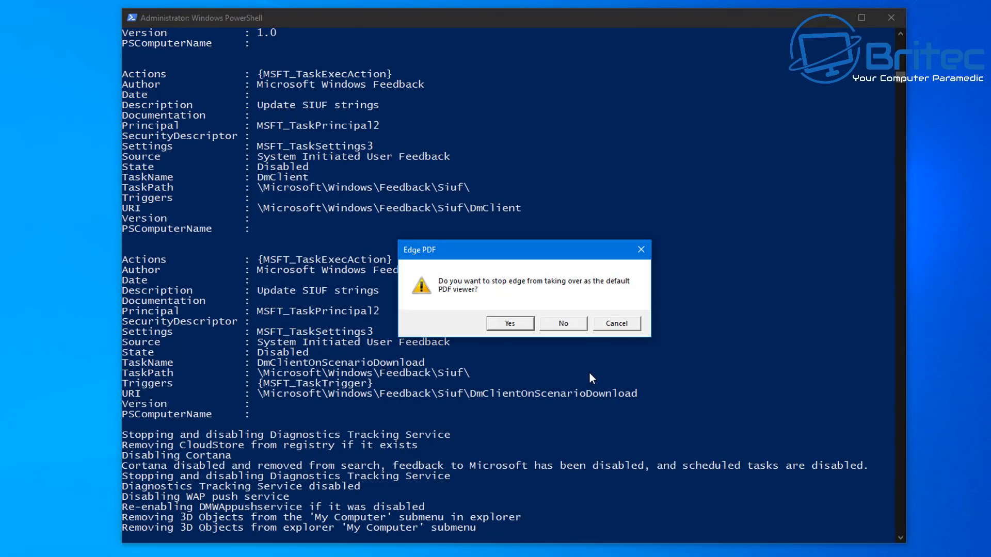
- Answer Yes to Edge PDF, Delete OneDrive, Unpin Start and Install .NET 3.5 prompts
left_click(509, 323)
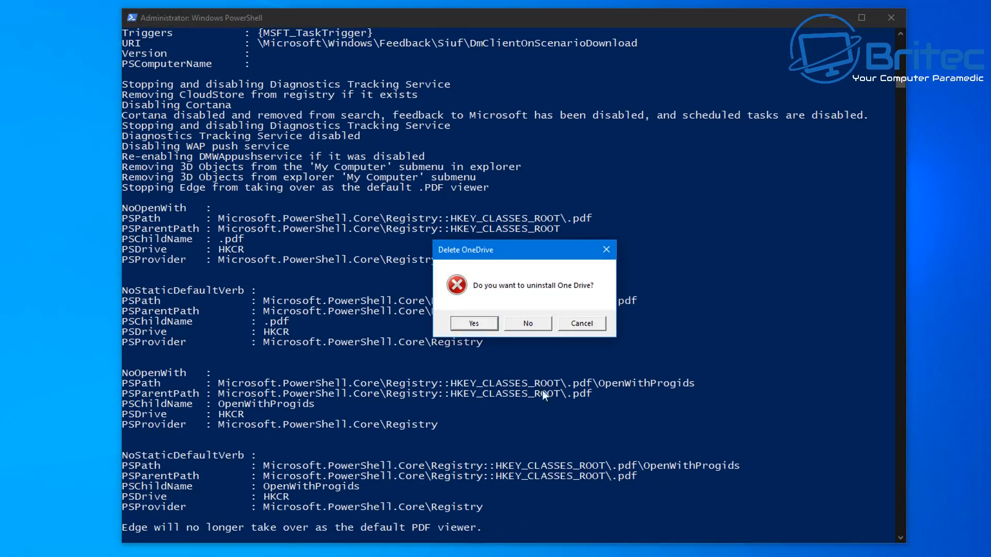
left_click(474, 323)
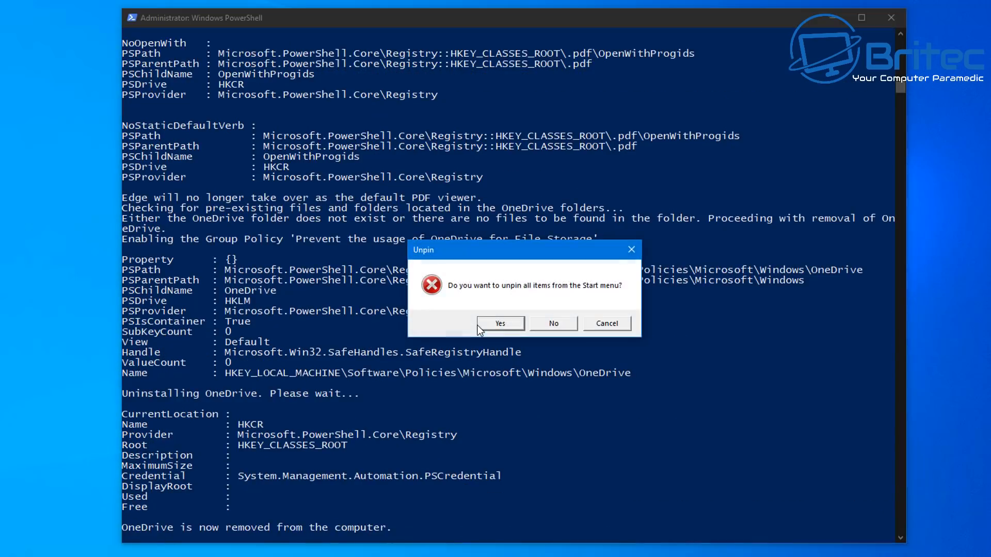
mouse_move(568, 299)
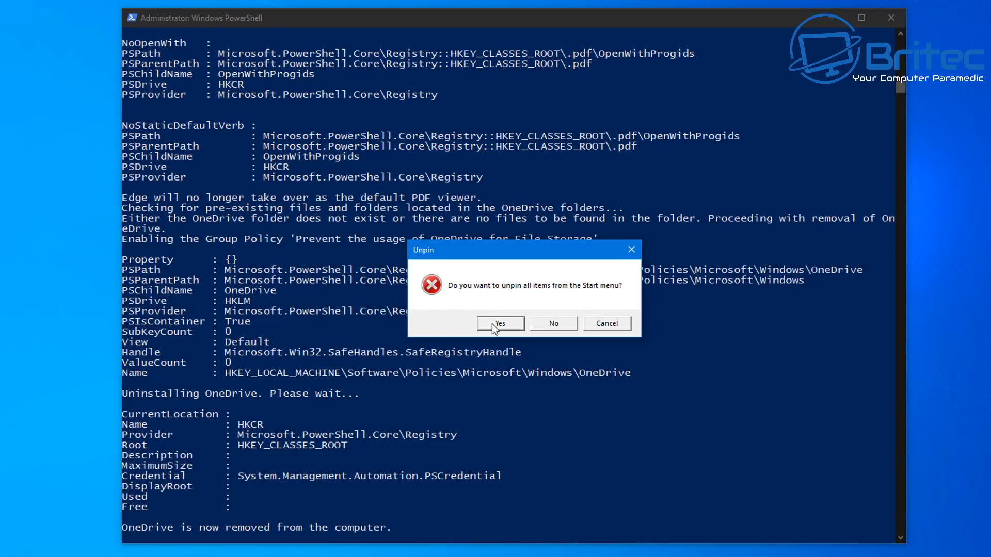
left_click(500, 323)
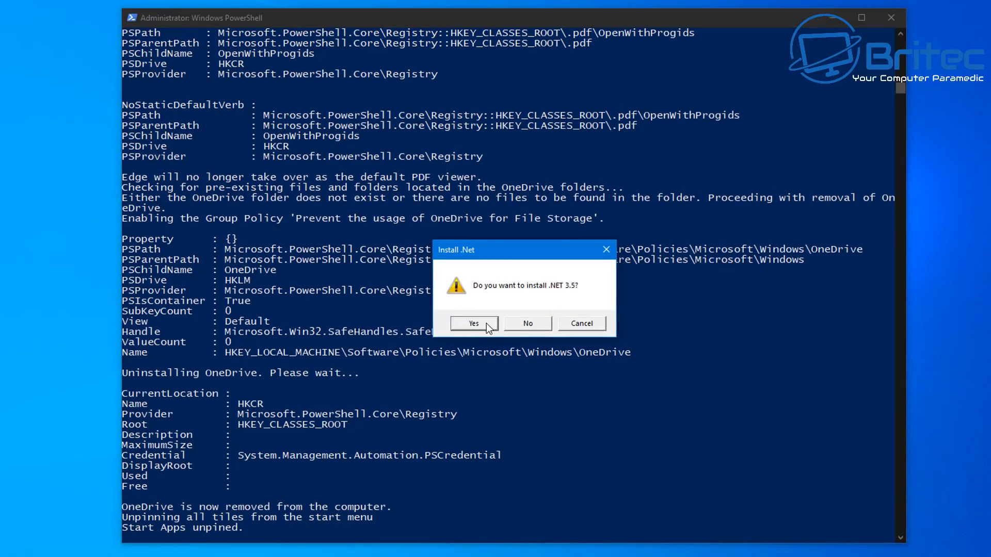
left_click(473, 323)
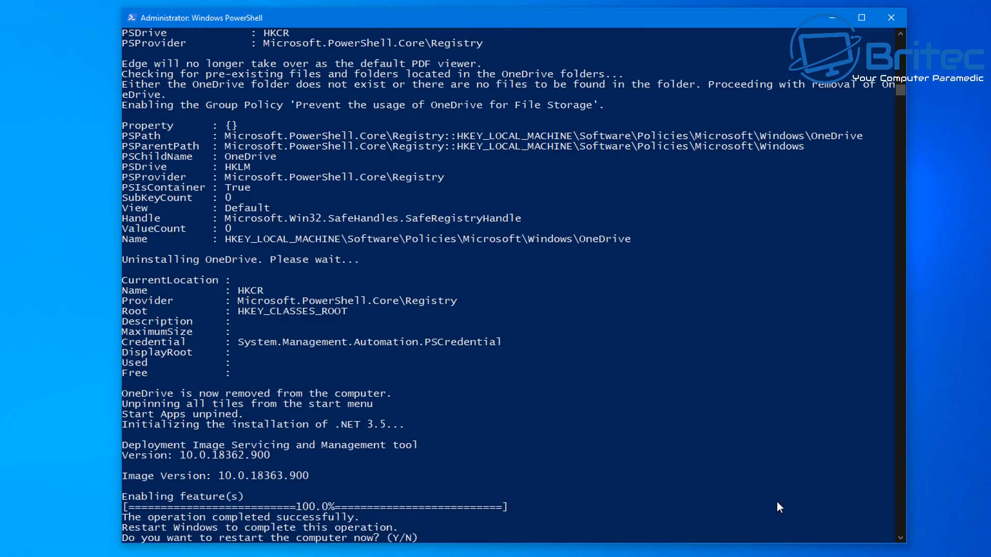
mouse_move(254, 533)
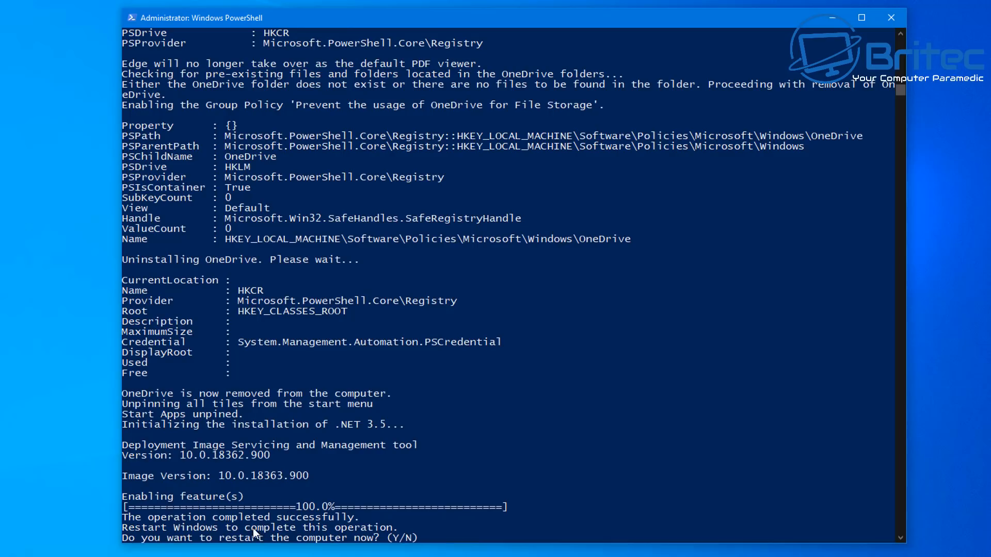
mouse_move(322, 546)
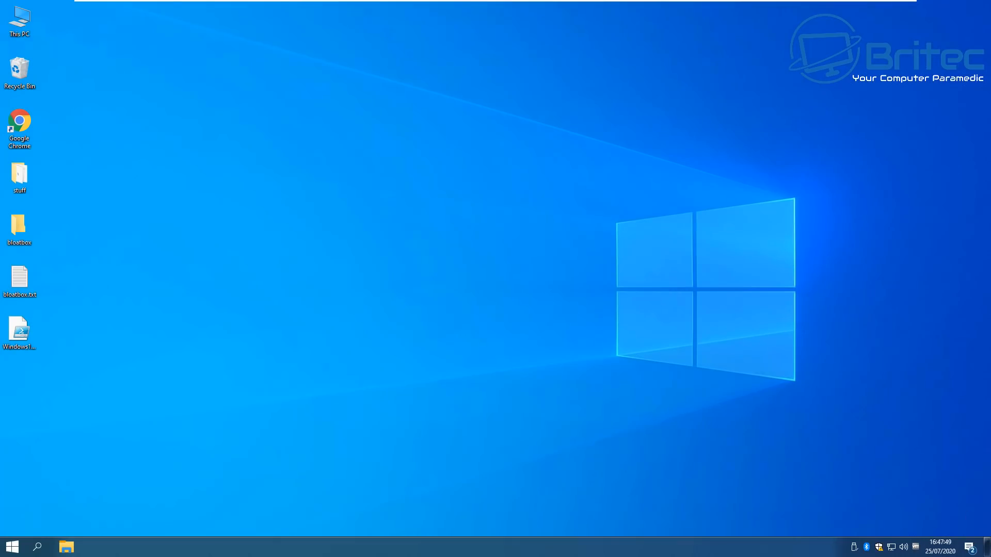
mouse_move(640, 315)
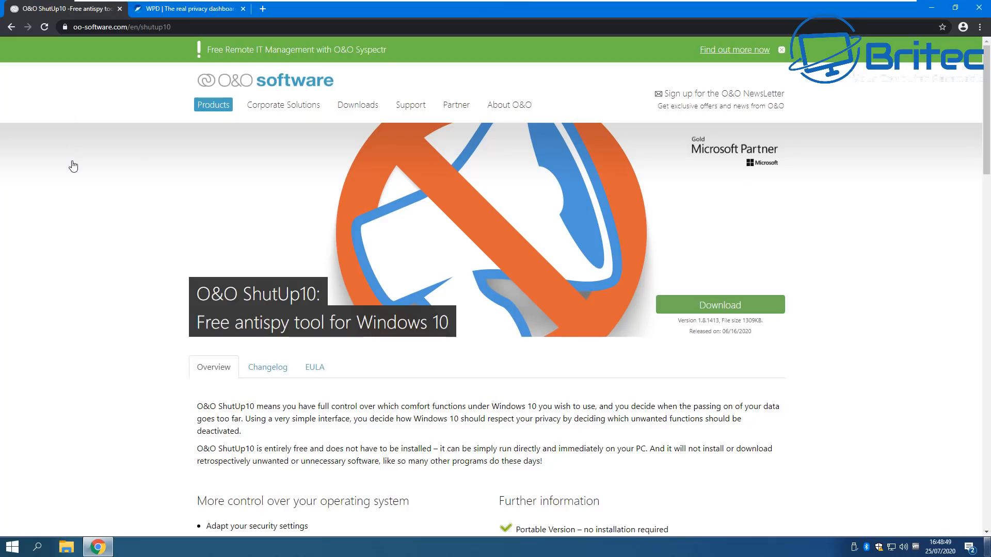
mouse_move(158, 37)
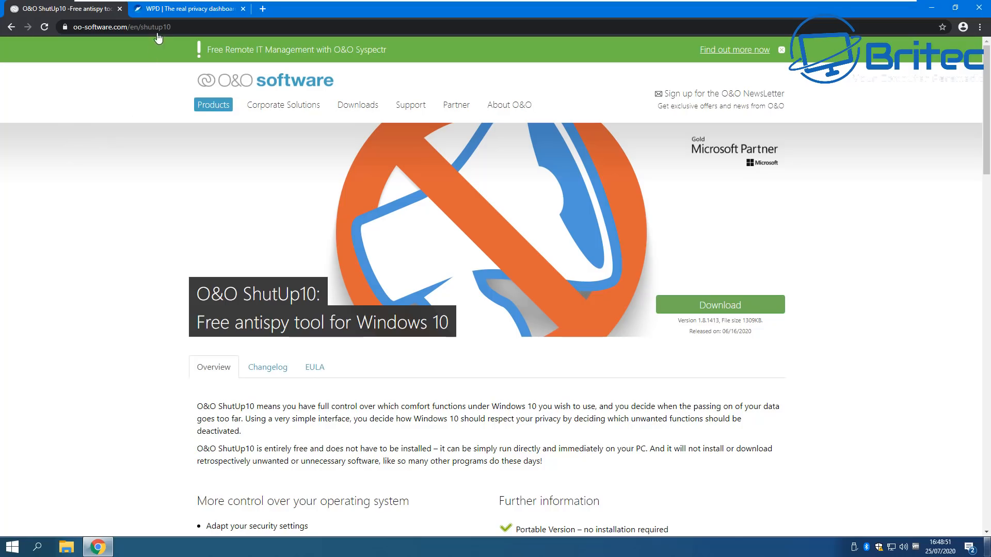
mouse_move(165, 18)
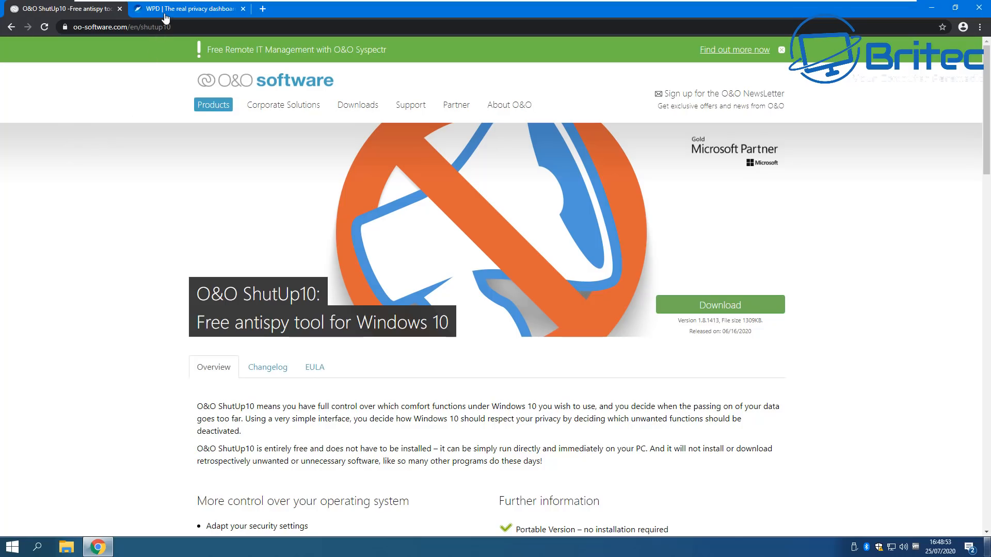
- Switch Chrome to the WPD privacy dashboard page
left_click(186, 8)
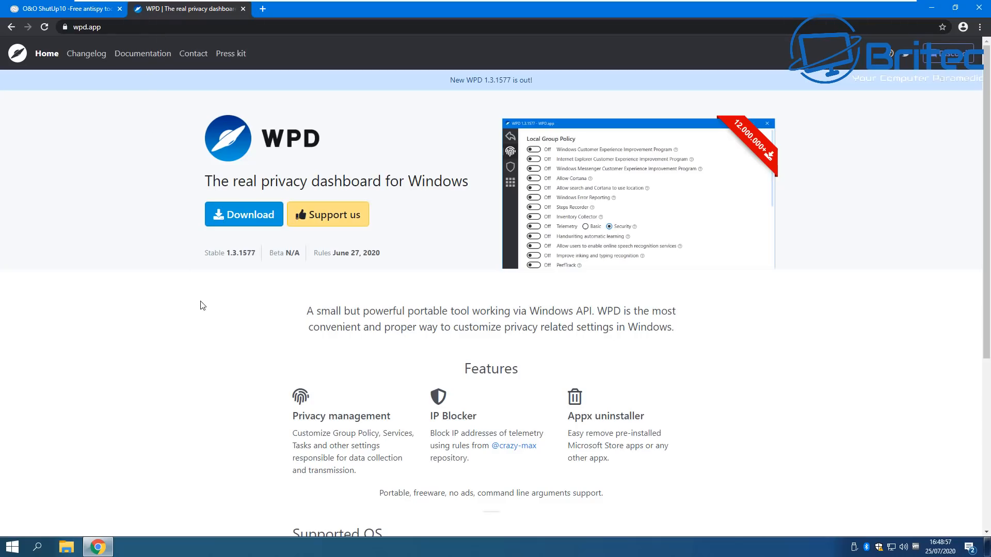
mouse_move(265, 318)
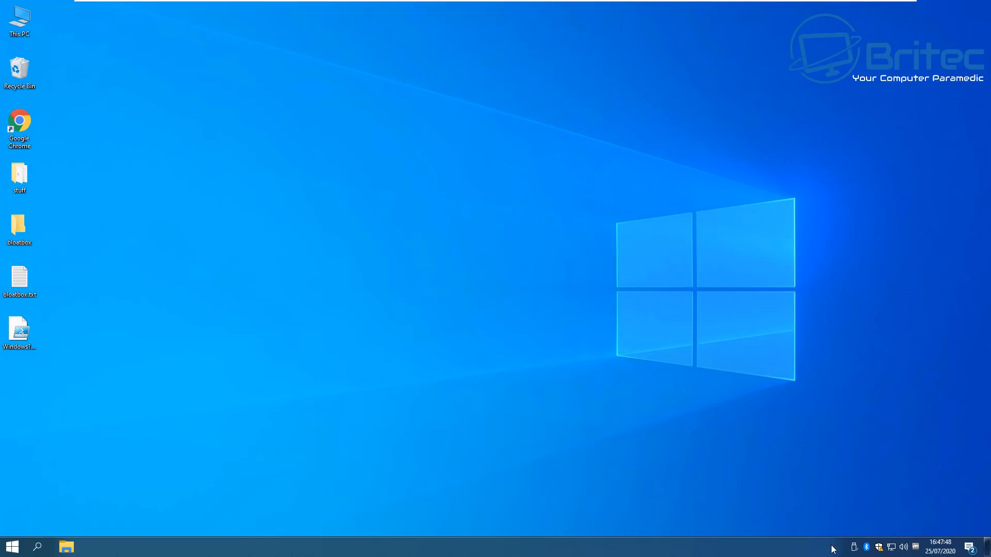
mouse_move(651, 316)
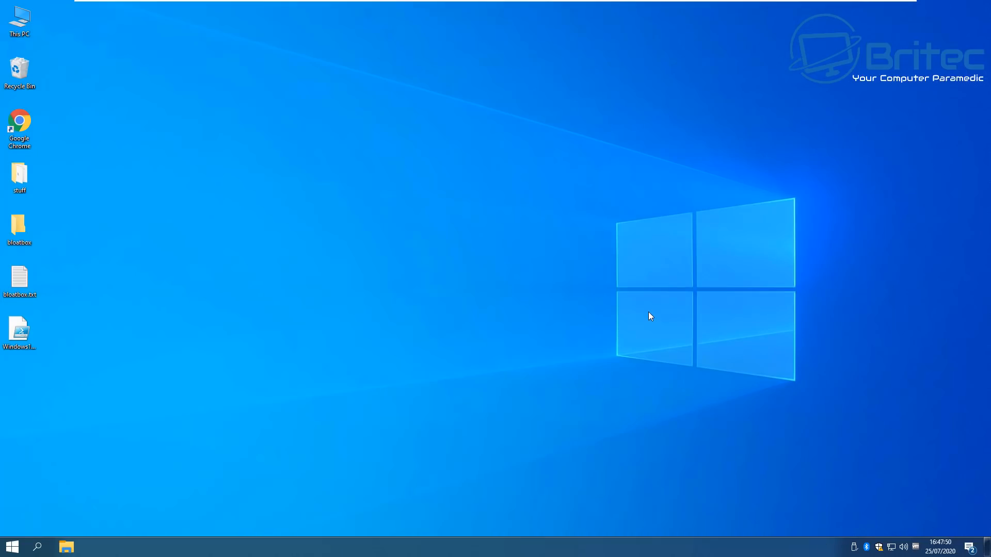
mouse_move(686, 333)
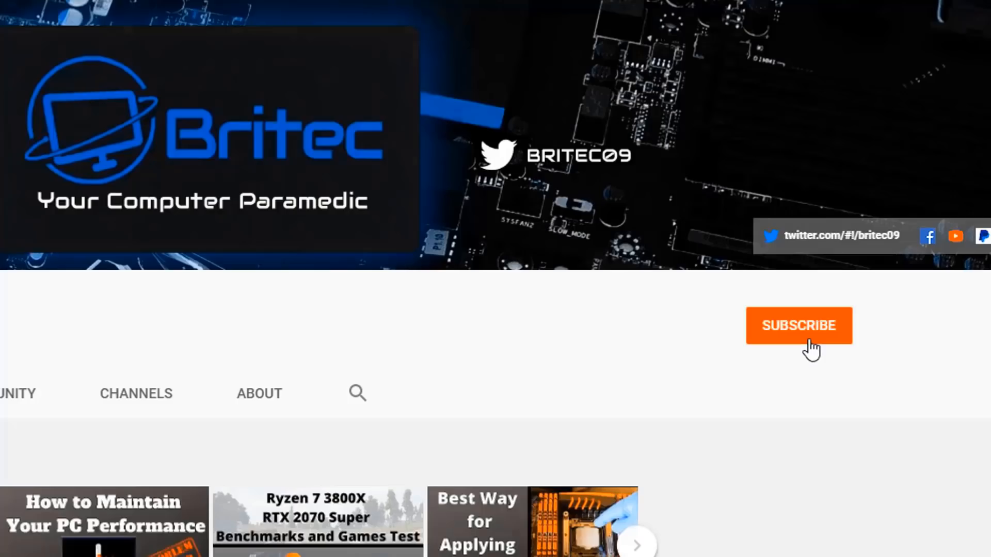
- Subscribe to the Britec channel with notifications set to All
left_click(798, 325)
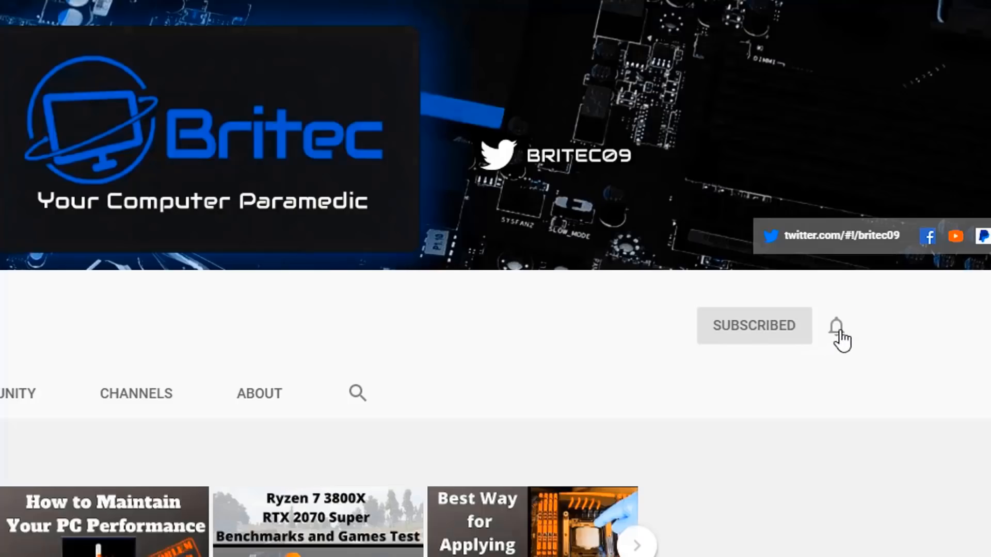
left_click(837, 327)
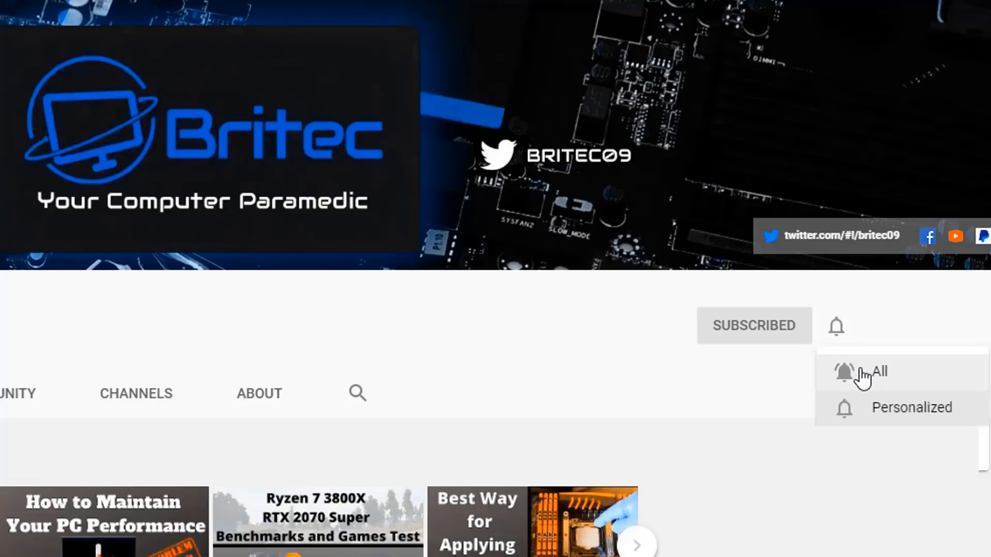
left_click(876, 373)
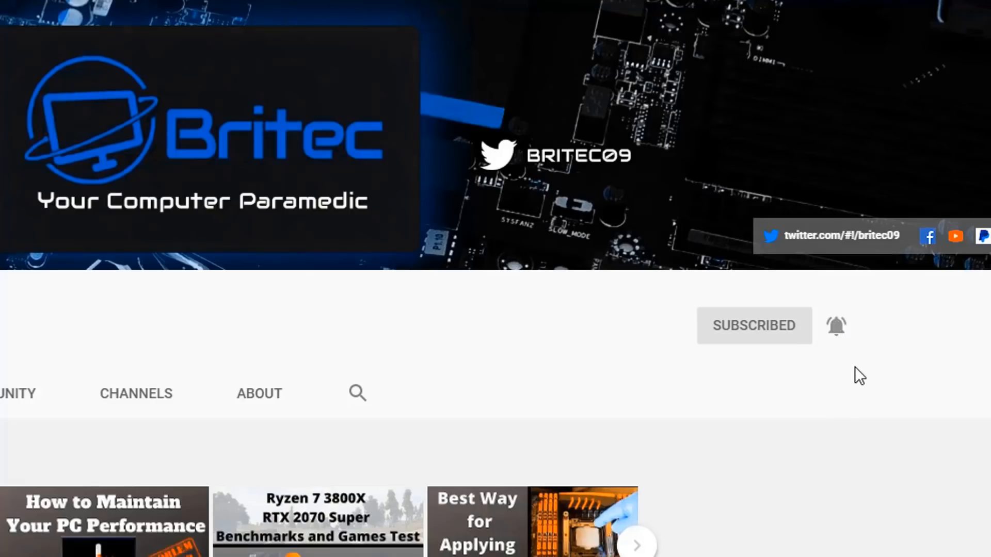